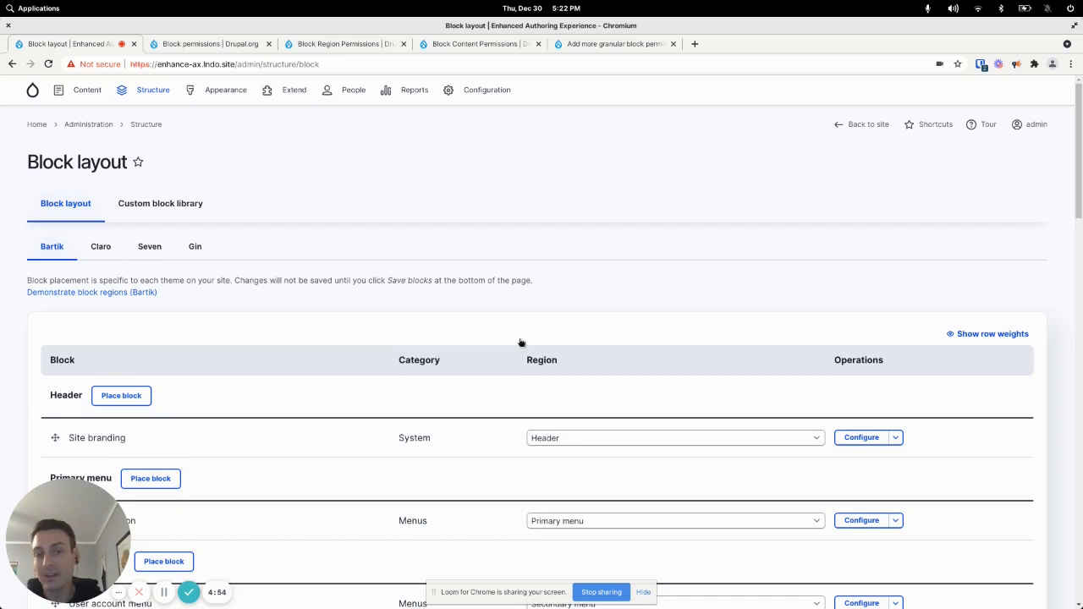
pyautogui.moveTo(707, 183)
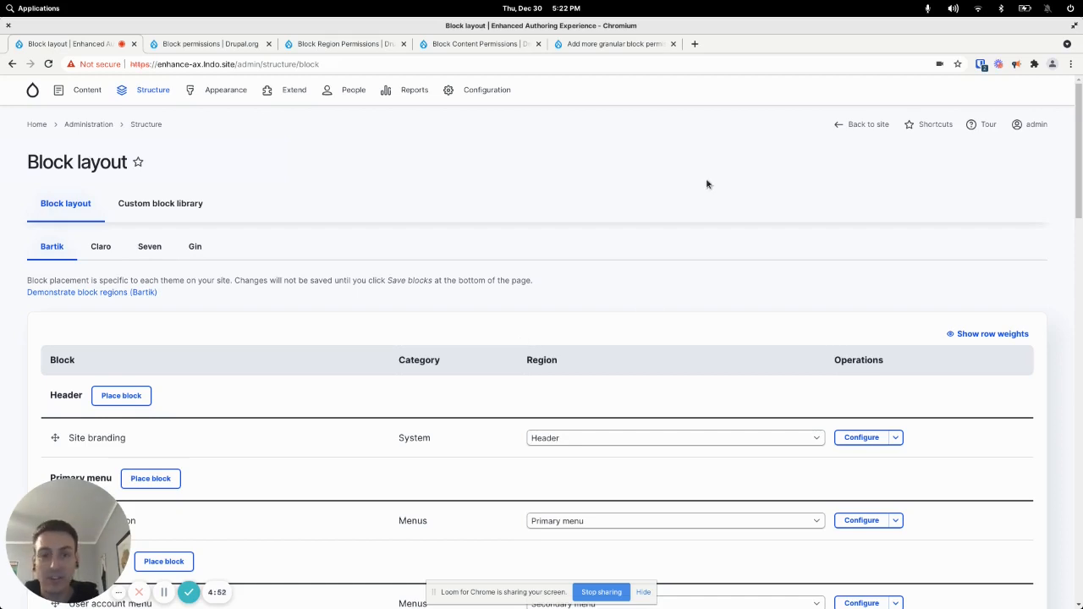
pyautogui.moveTo(561, 203)
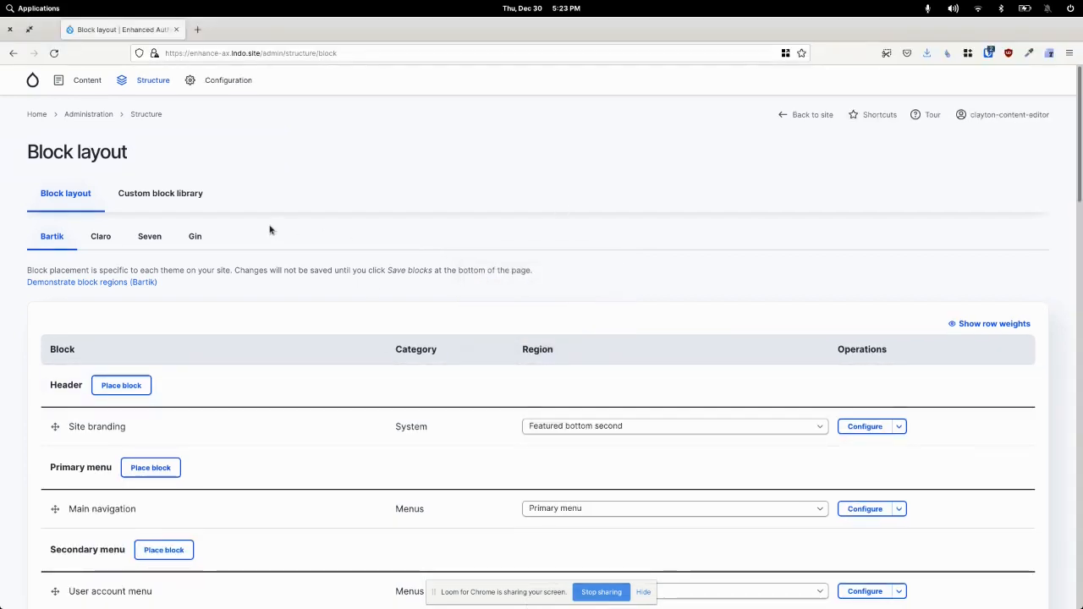
# Scroll through the role permissions list down to the Block section showing Administer blocks
pyautogui.scroll(-3)
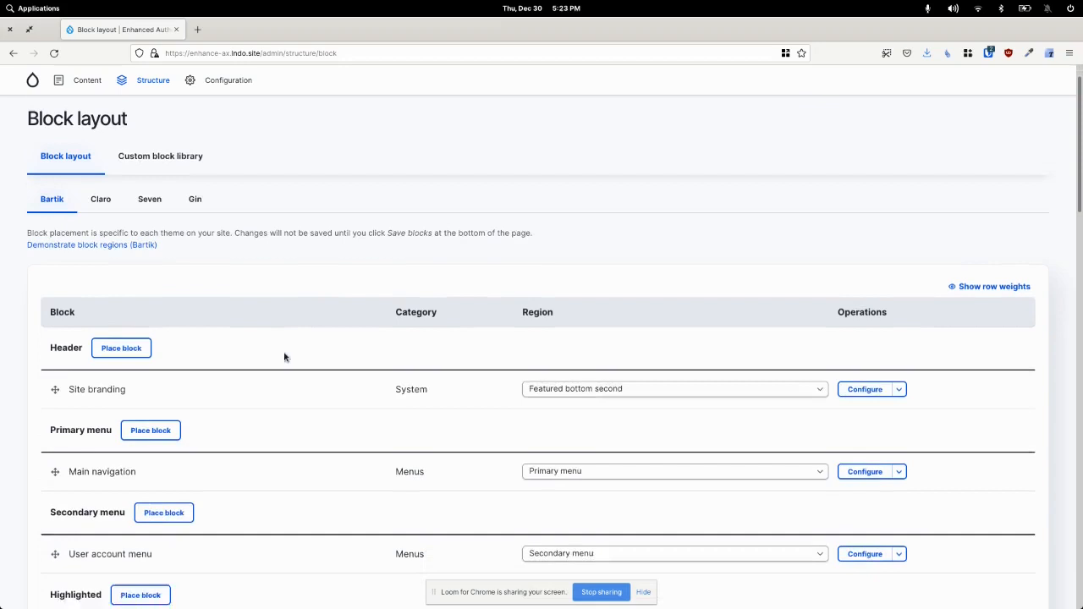
pyautogui.scroll(-3)
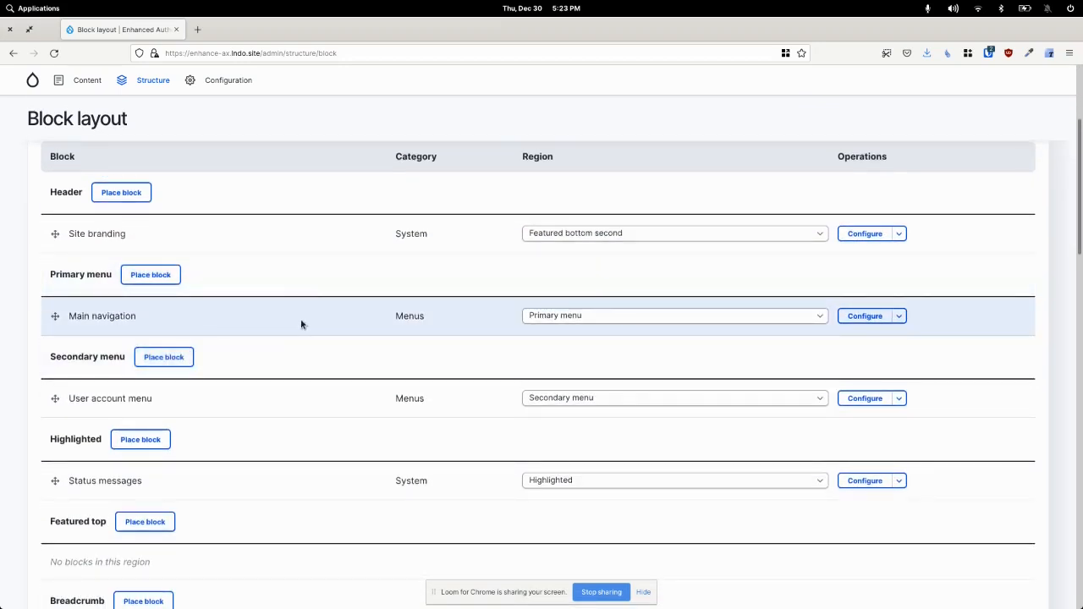
pyautogui.scroll(-3)
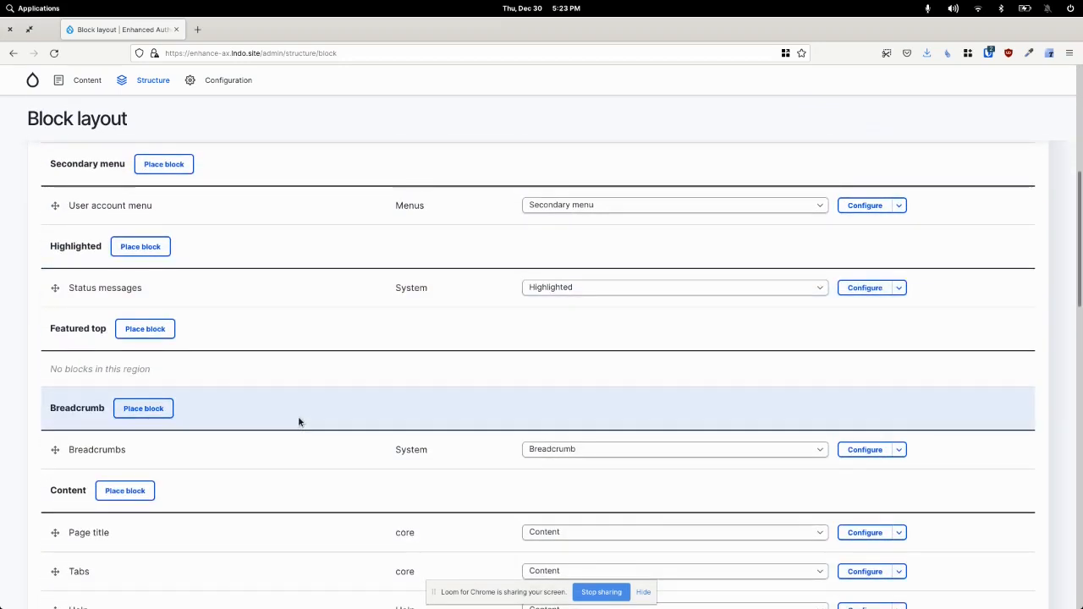
pyautogui.scroll(-3)
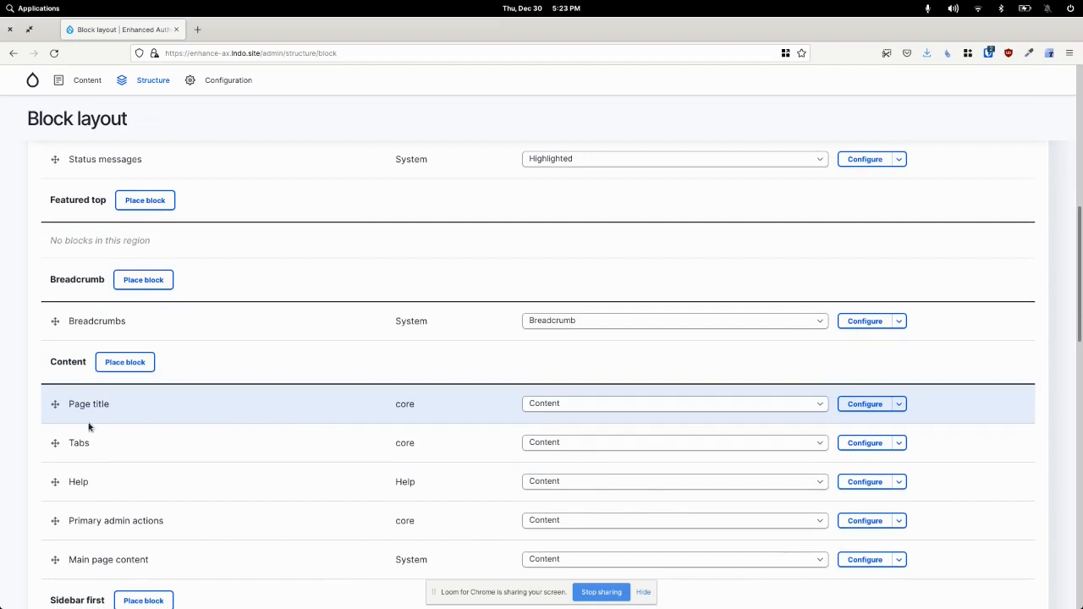
pyautogui.scroll(-3)
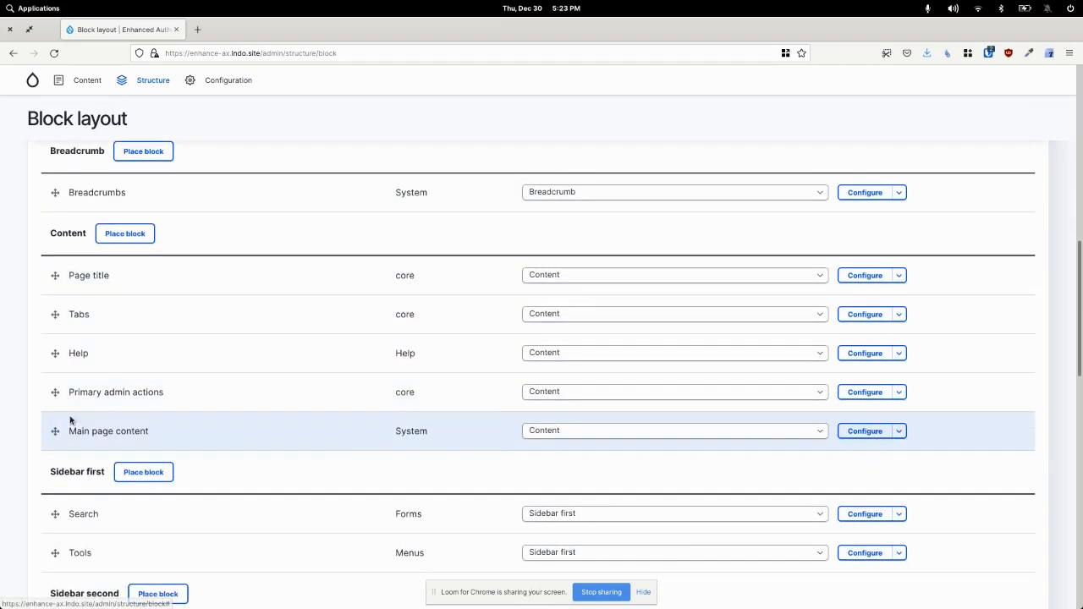
pyautogui.scroll(-3)
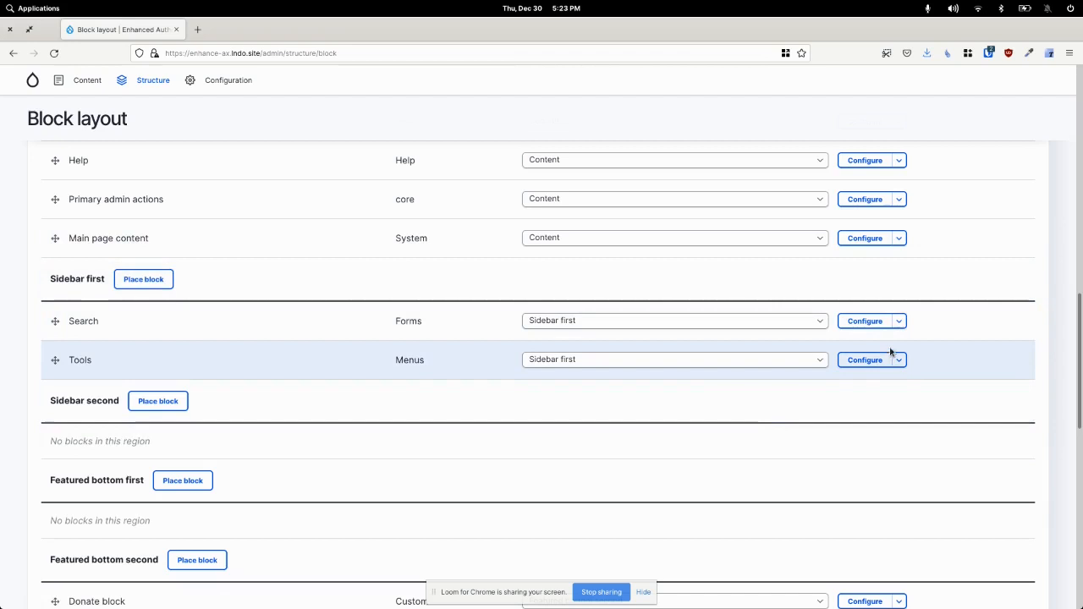
pyautogui.scroll(-3)
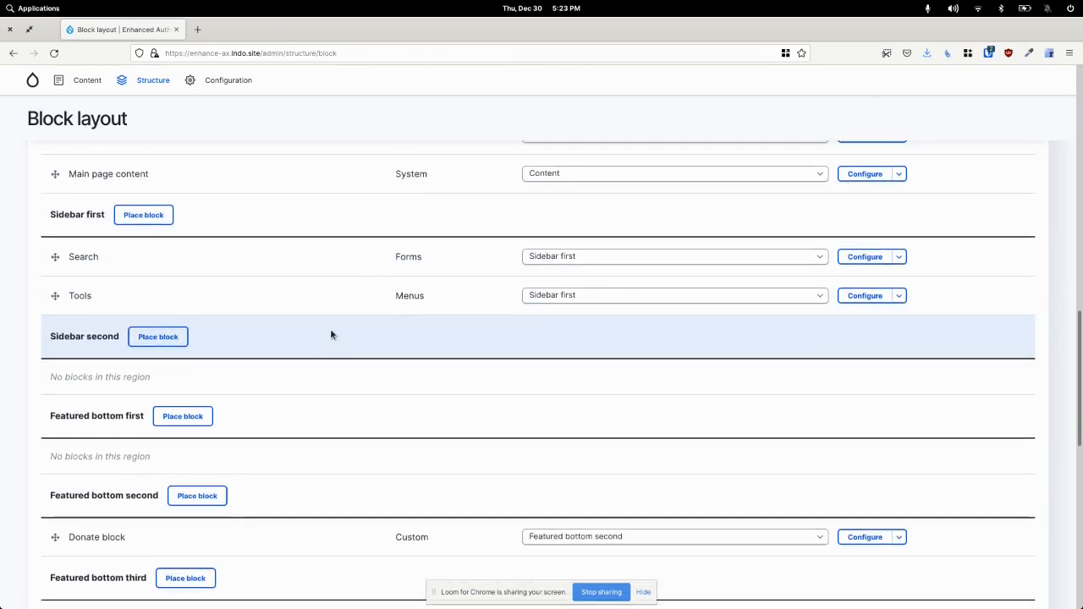
pyautogui.scroll(3)
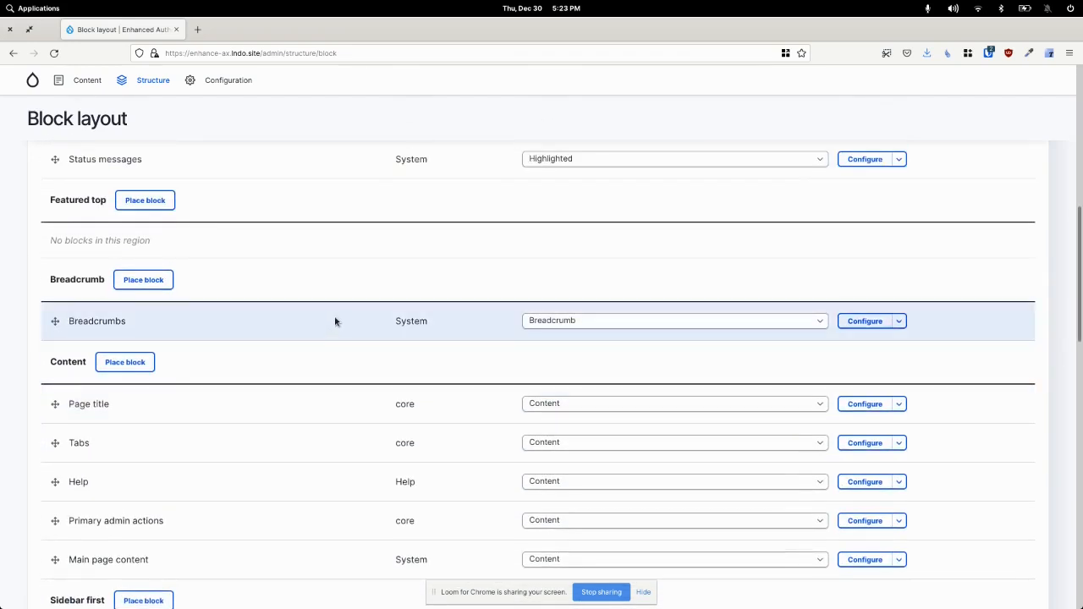
pyautogui.scroll(-3)
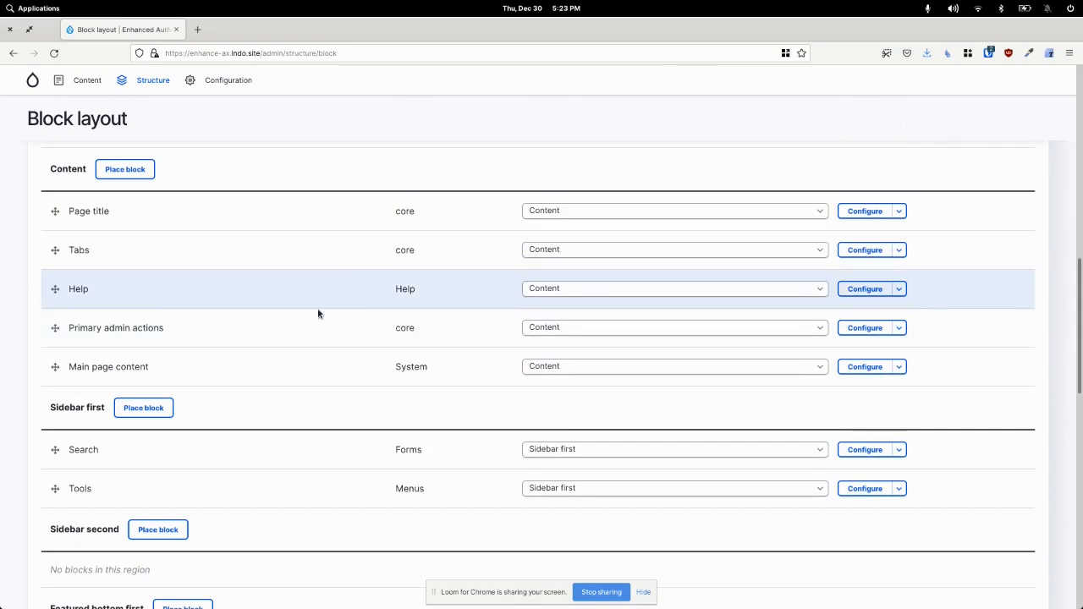
pyautogui.scroll(-3)
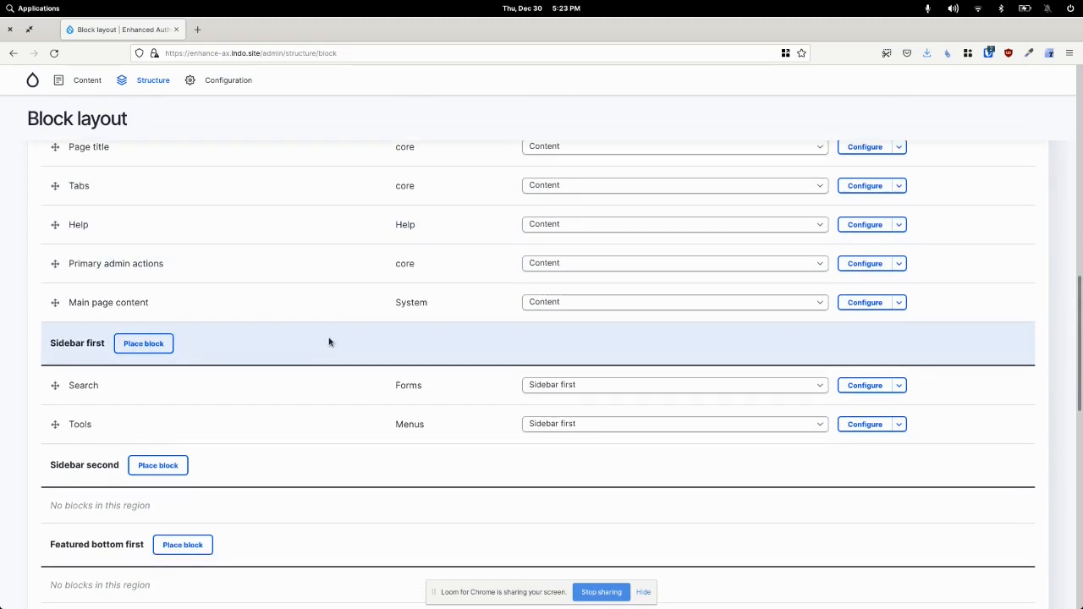
pyautogui.scroll(-3)
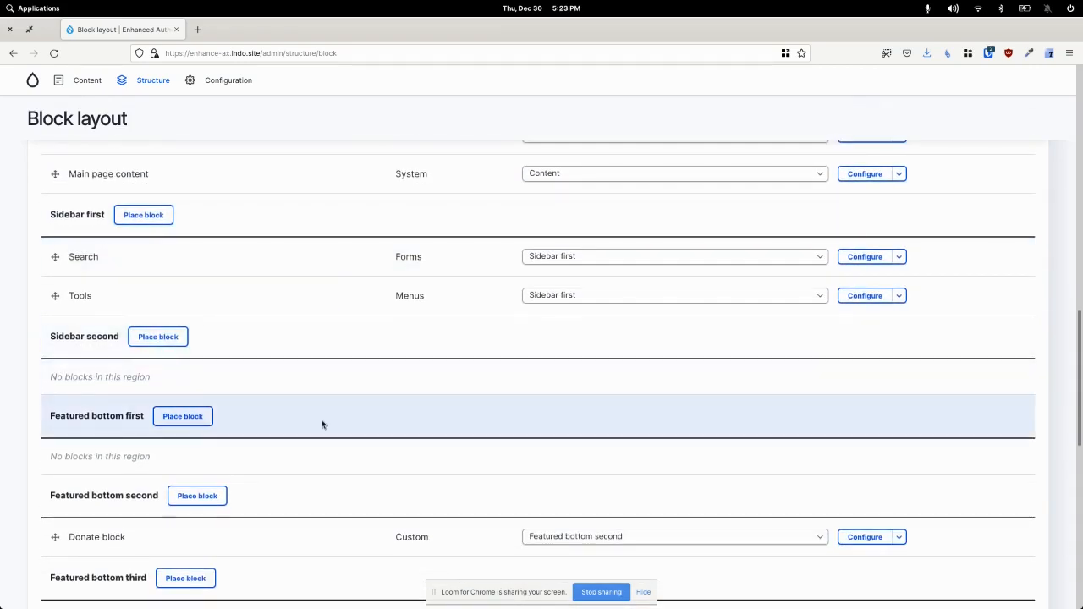
pyautogui.scroll(-3)
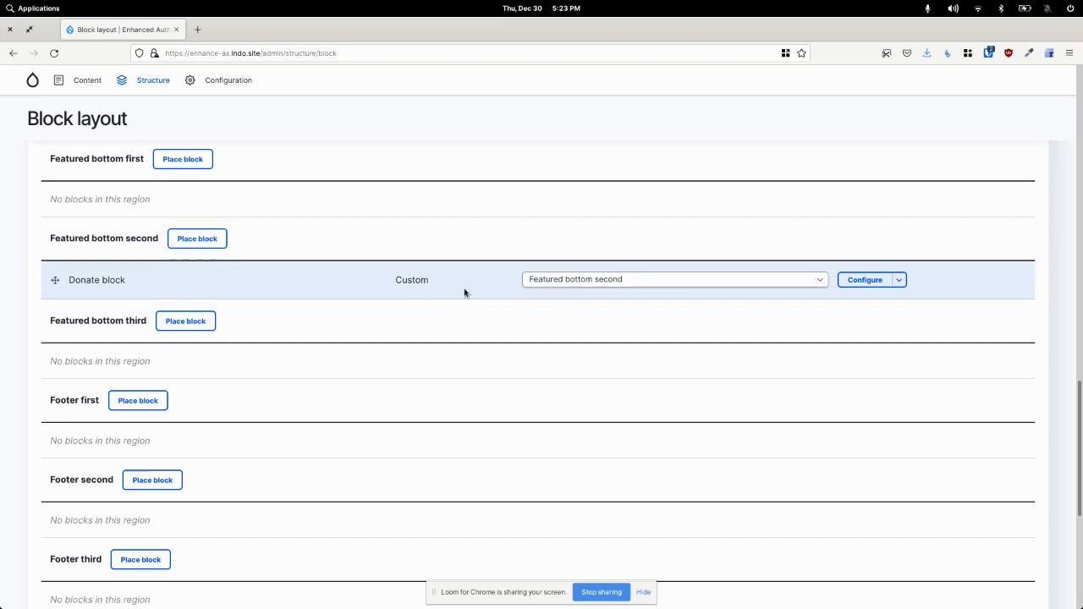
pyautogui.moveTo(653, 269)
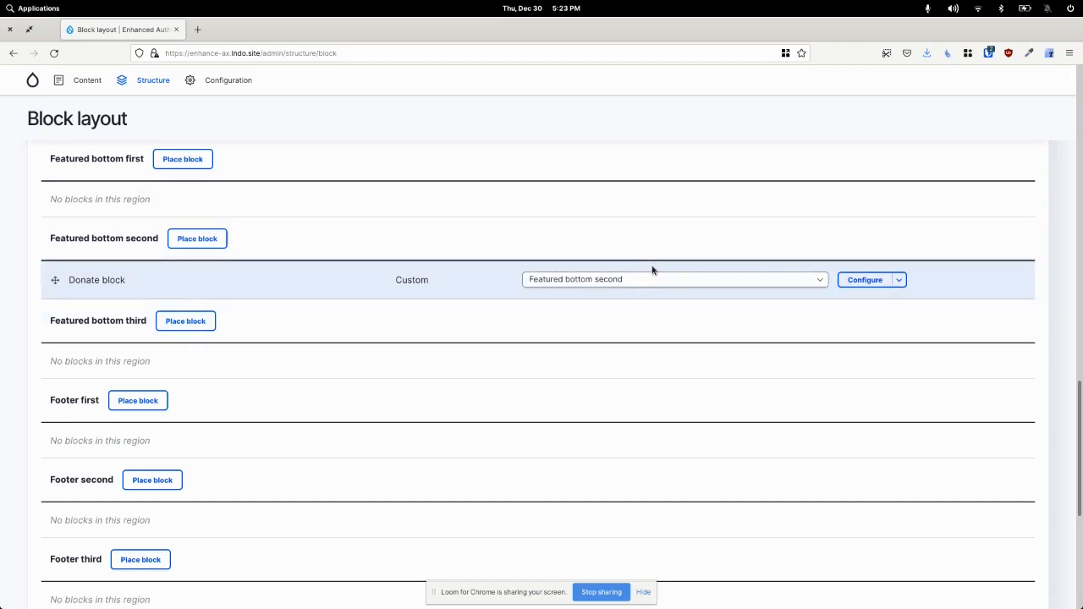
pyautogui.moveTo(409, 298)
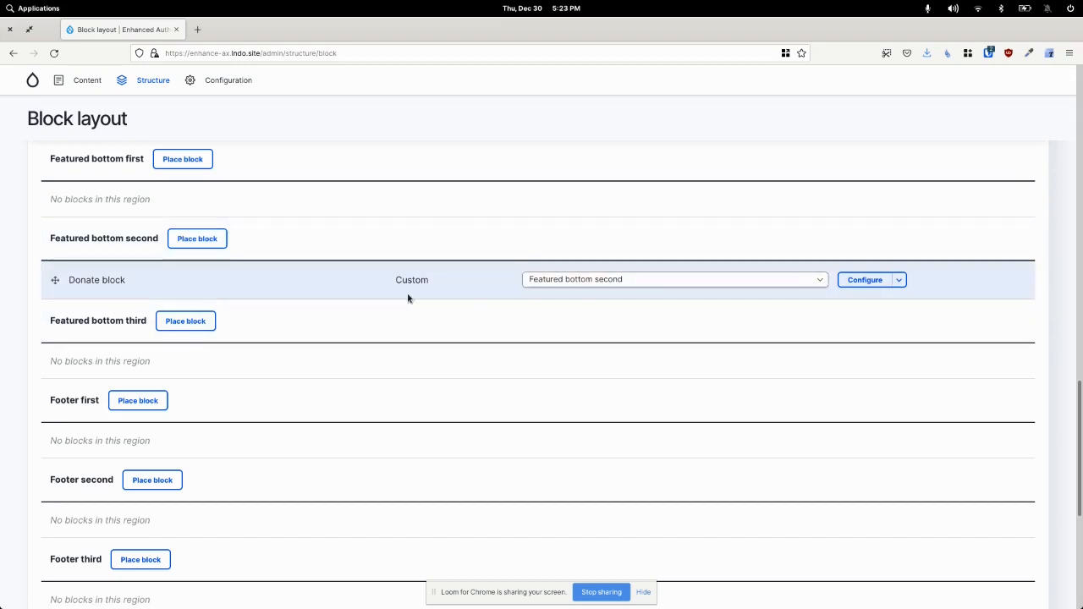
pyautogui.moveTo(513, 291)
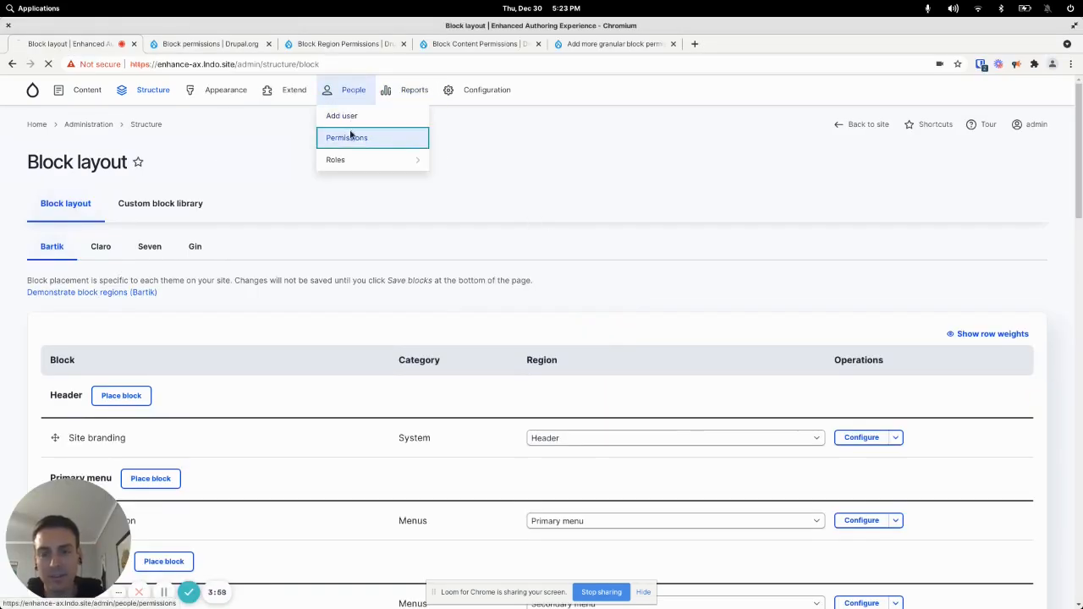
# Return to the role permissions page, then bring up the Drupal.org granular block permissions issue
pyautogui.click(345, 137)
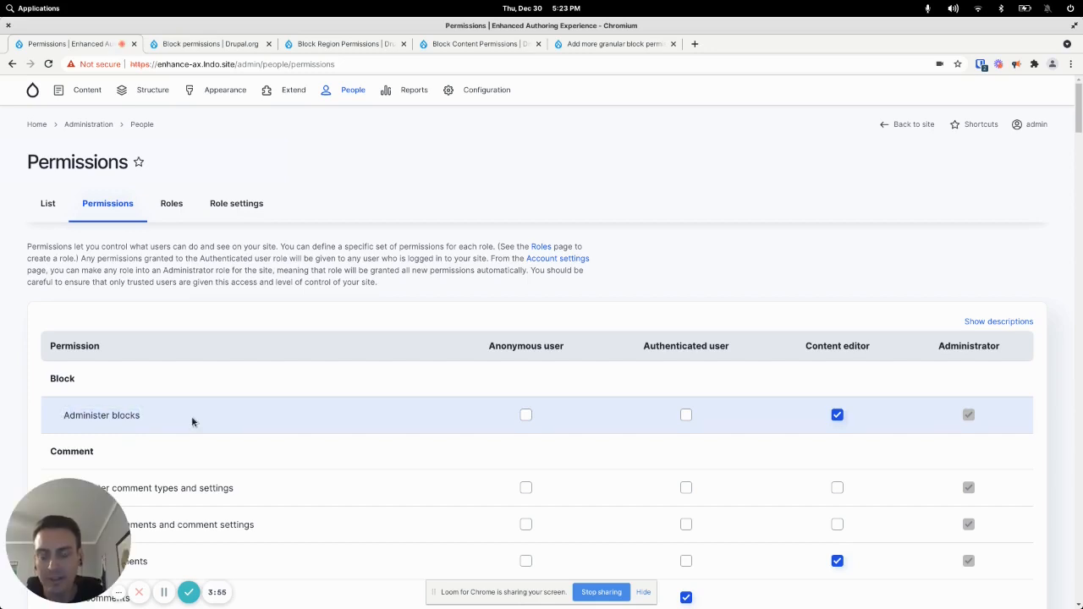
pyautogui.moveTo(100, 416)
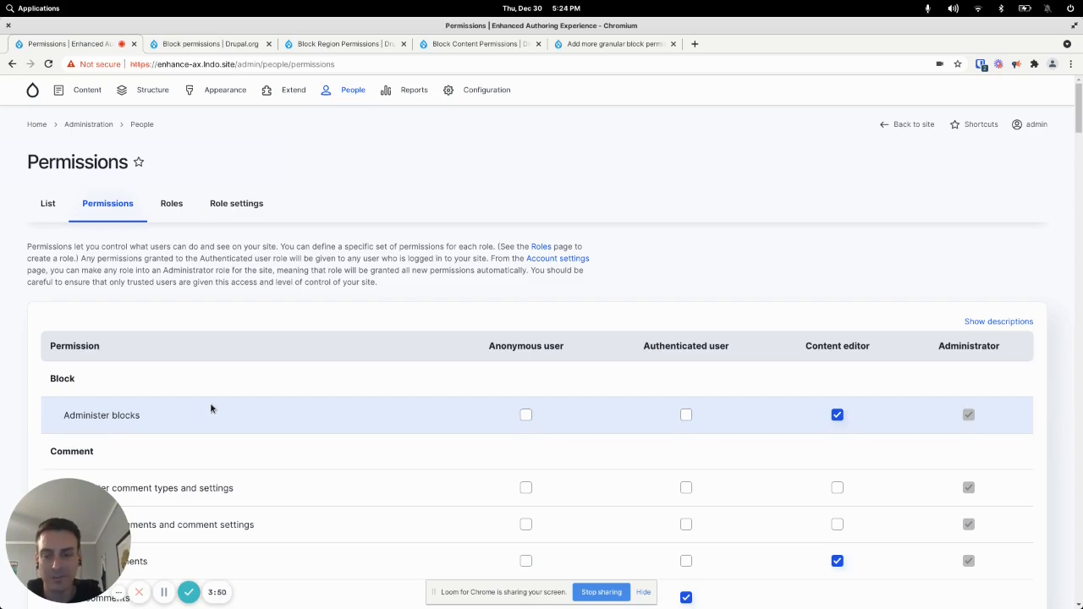
pyautogui.click(623, 44)
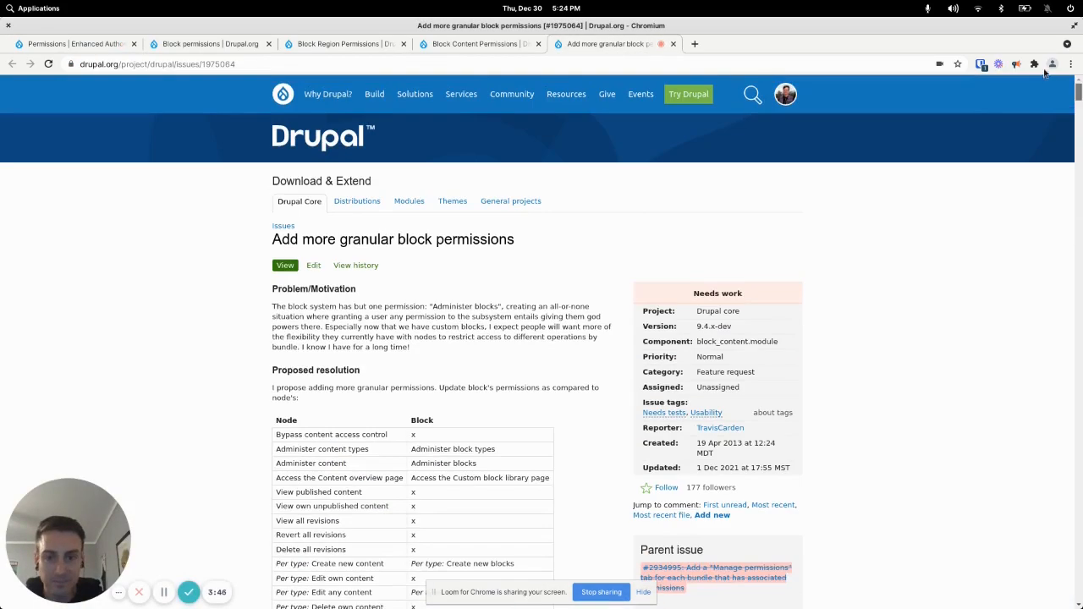
# Read the Block permissions project page, select its URL, and switch back to the site's Permissions page
pyautogui.scroll(-3)
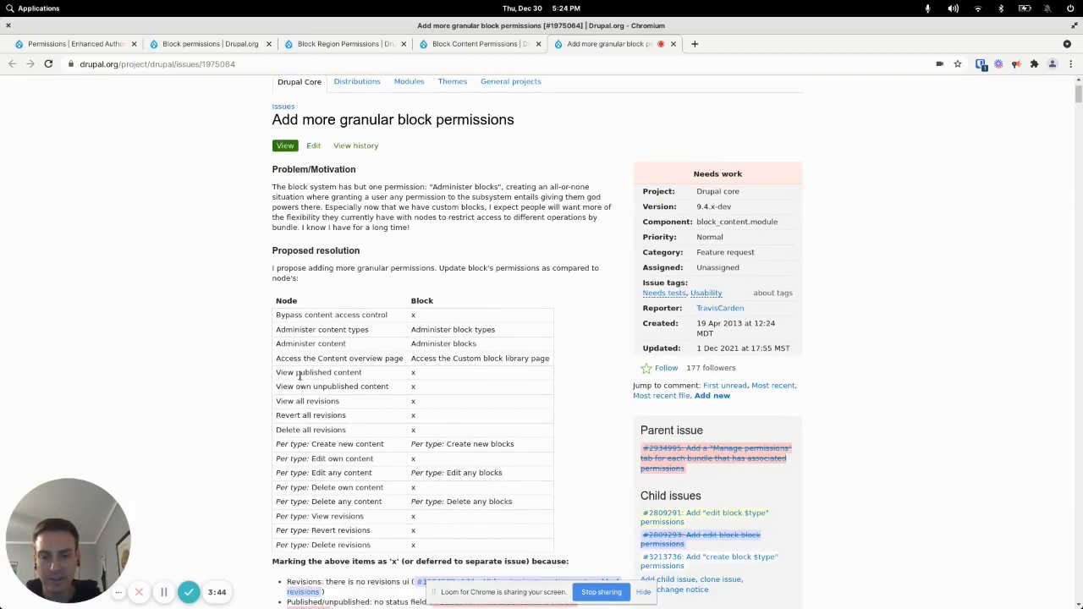
pyautogui.scroll(-3)
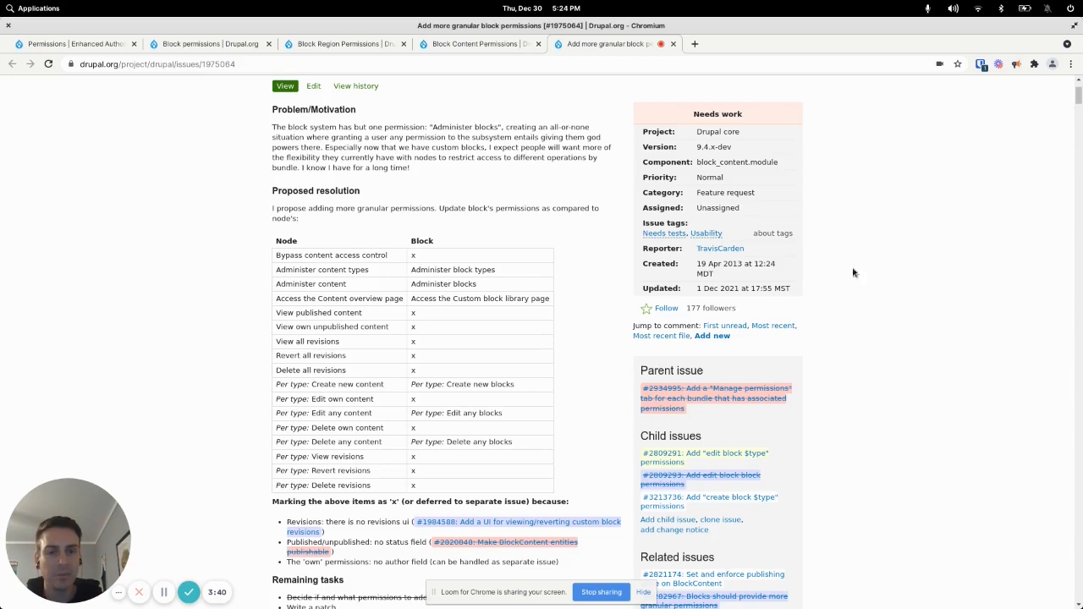
pyautogui.moveTo(975, 115)
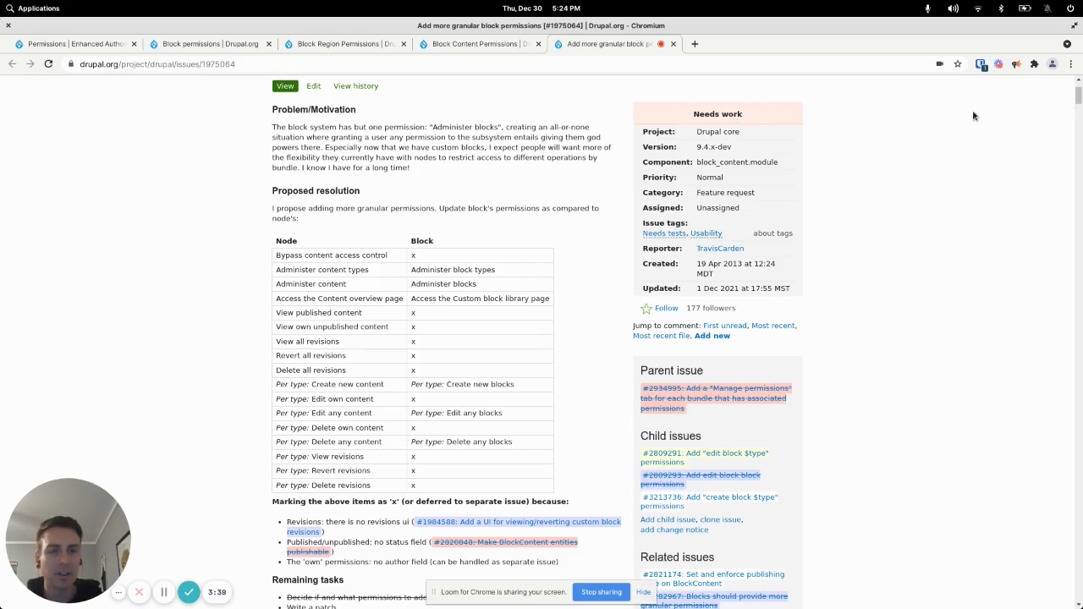
pyautogui.moveTo(325, 237)
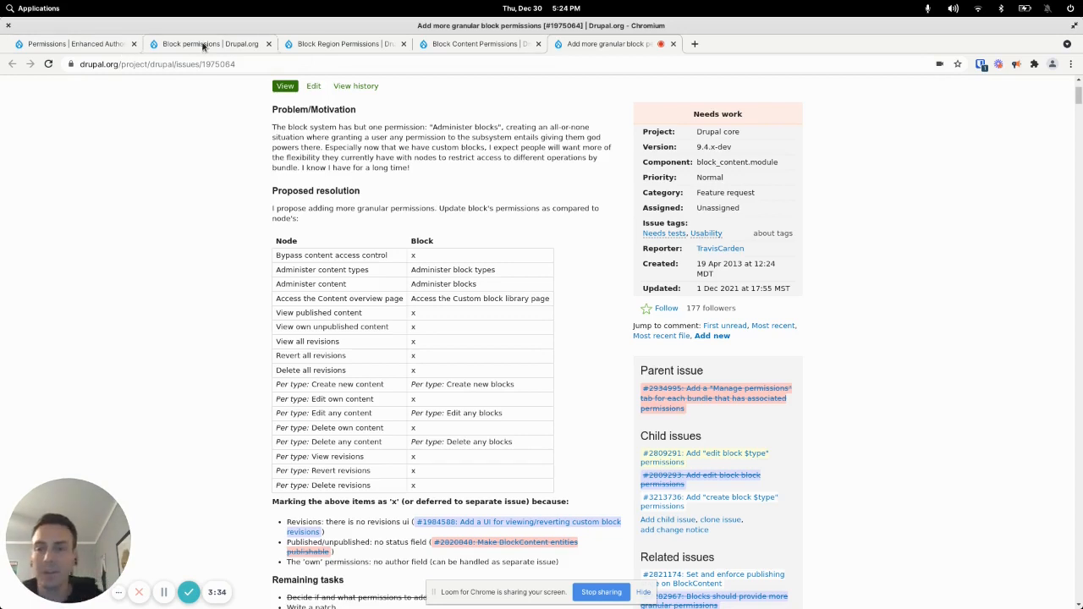
pyautogui.moveTo(201, 48)
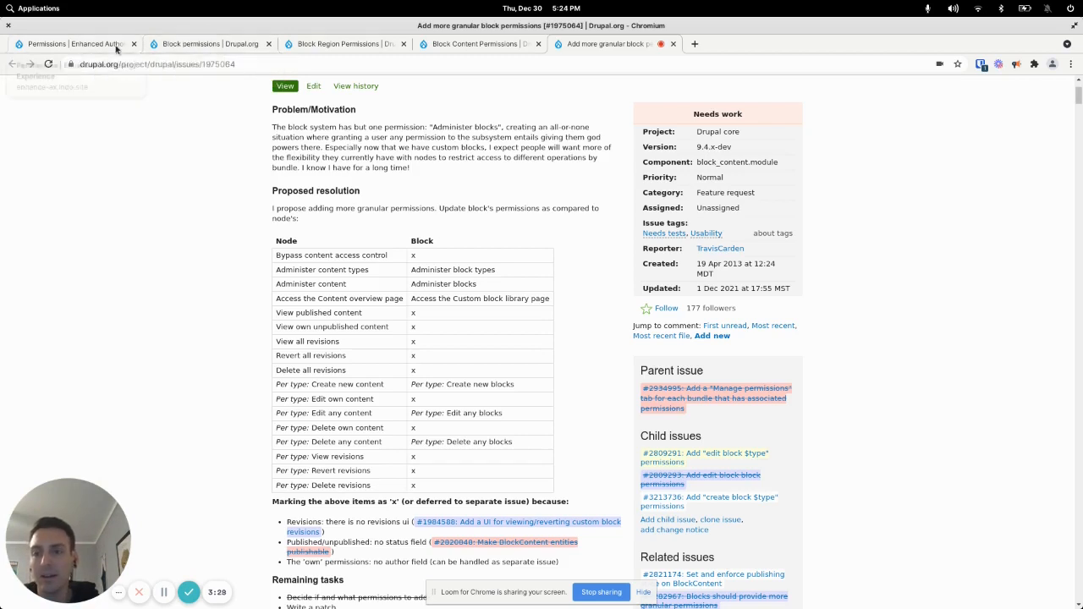
pyautogui.click(206, 44)
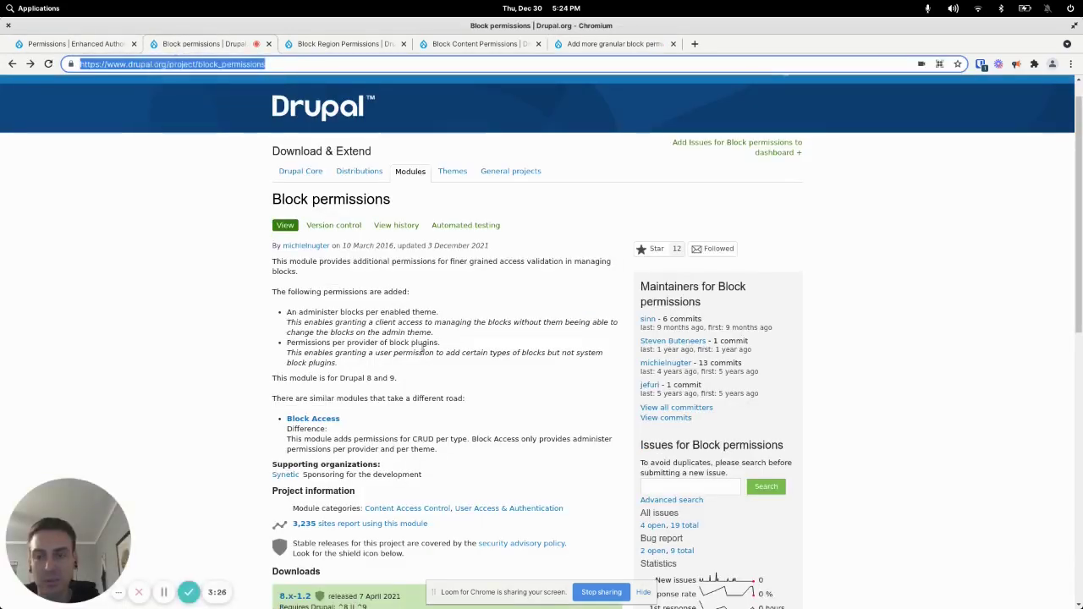
pyautogui.click(76, 44)
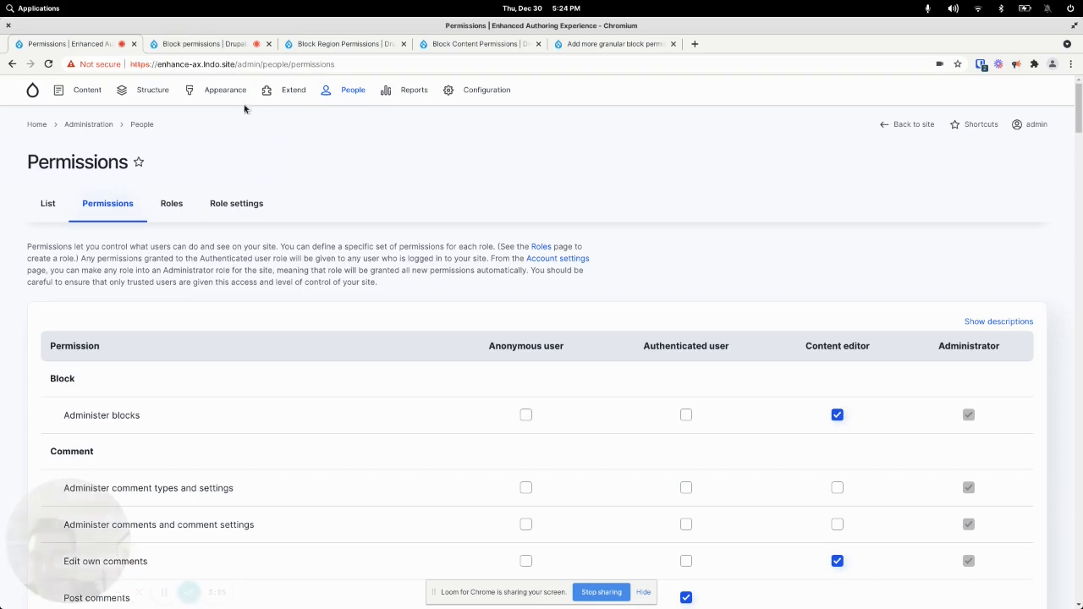
# On Extend, filter for 'block pe', install Block Permissions and go to its module permissions
pyautogui.click(295, 90)
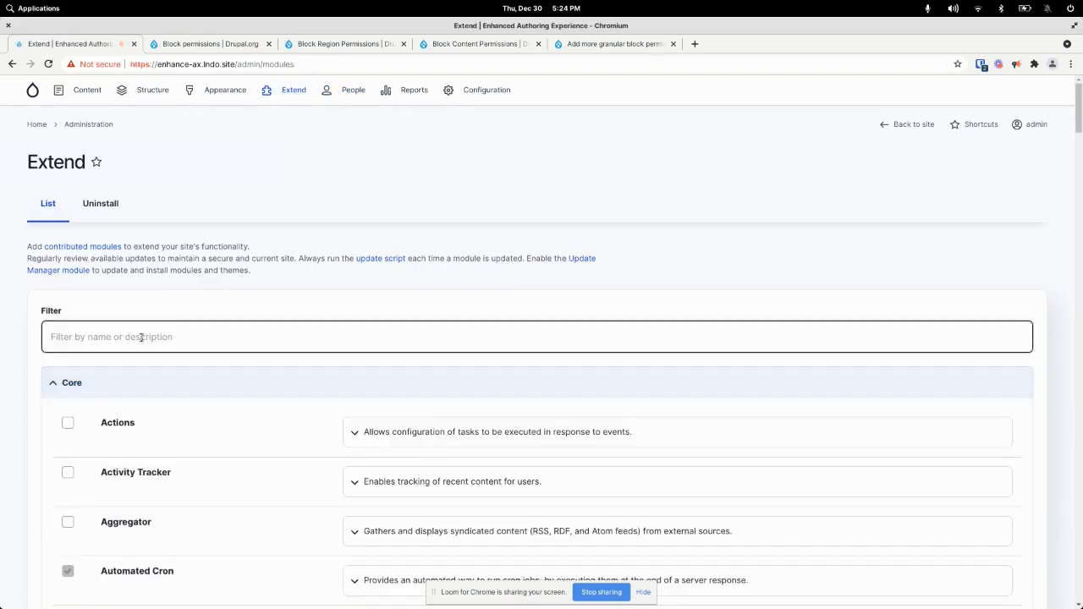
pyautogui.write('block pe')
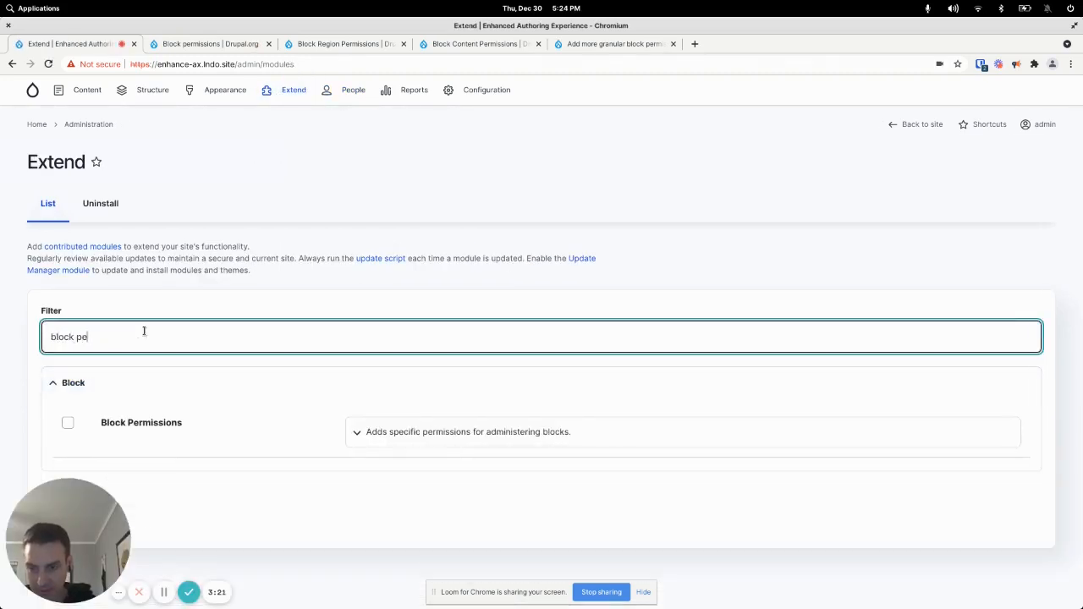
pyautogui.click(67, 423)
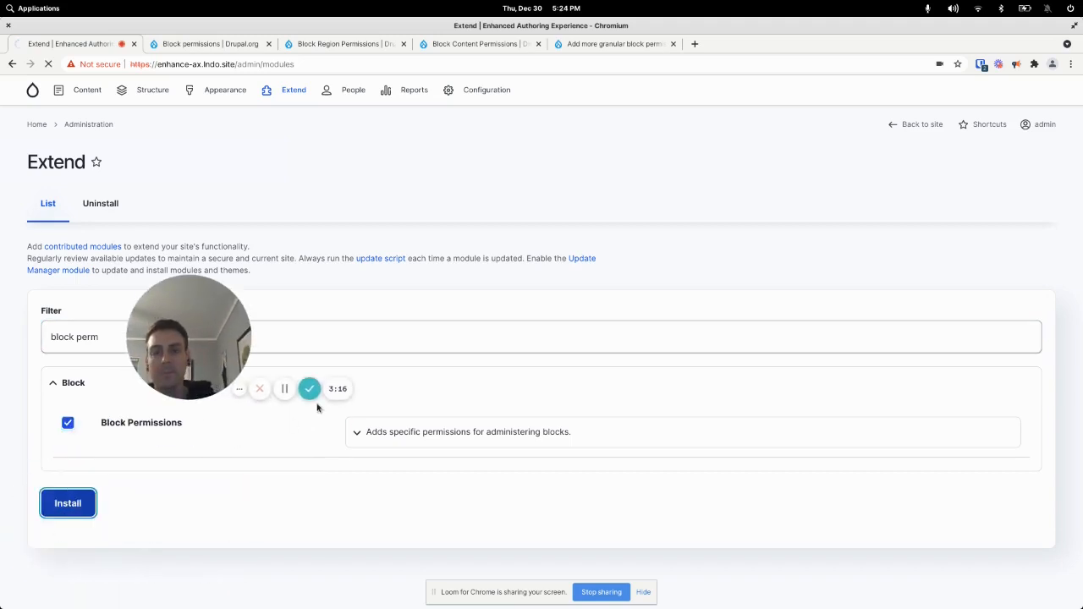
pyautogui.click(68, 502)
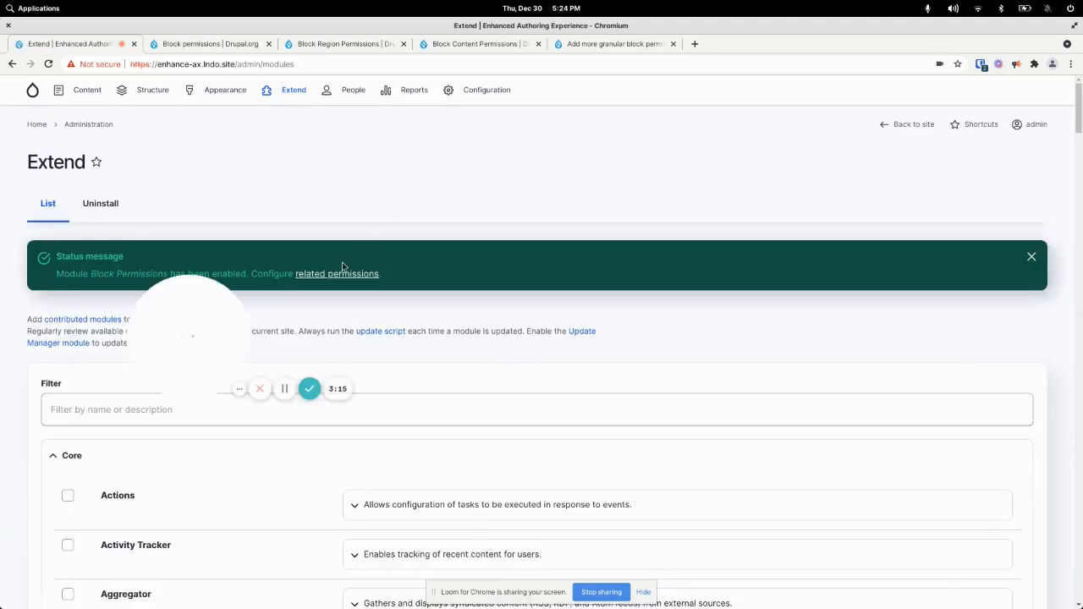
pyautogui.click(338, 274)
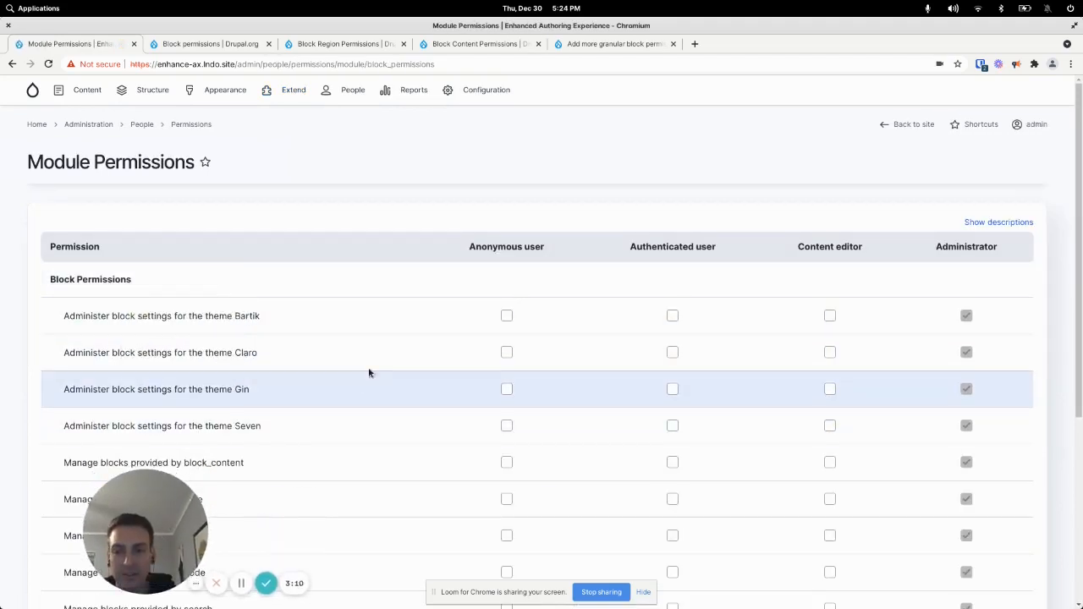
pyautogui.moveTo(267, 321)
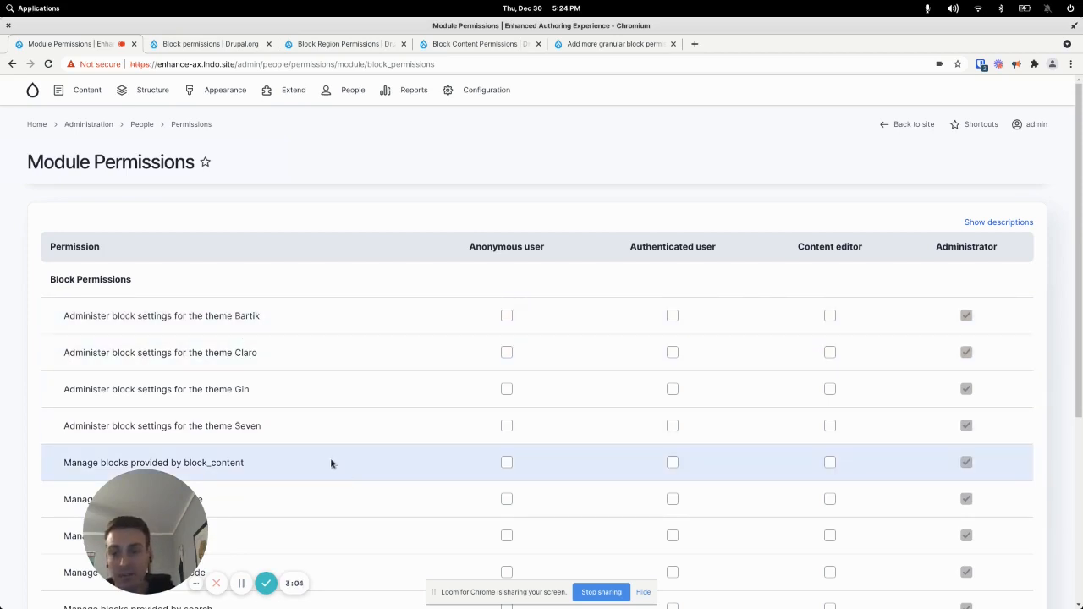
pyautogui.moveTo(938, 303)
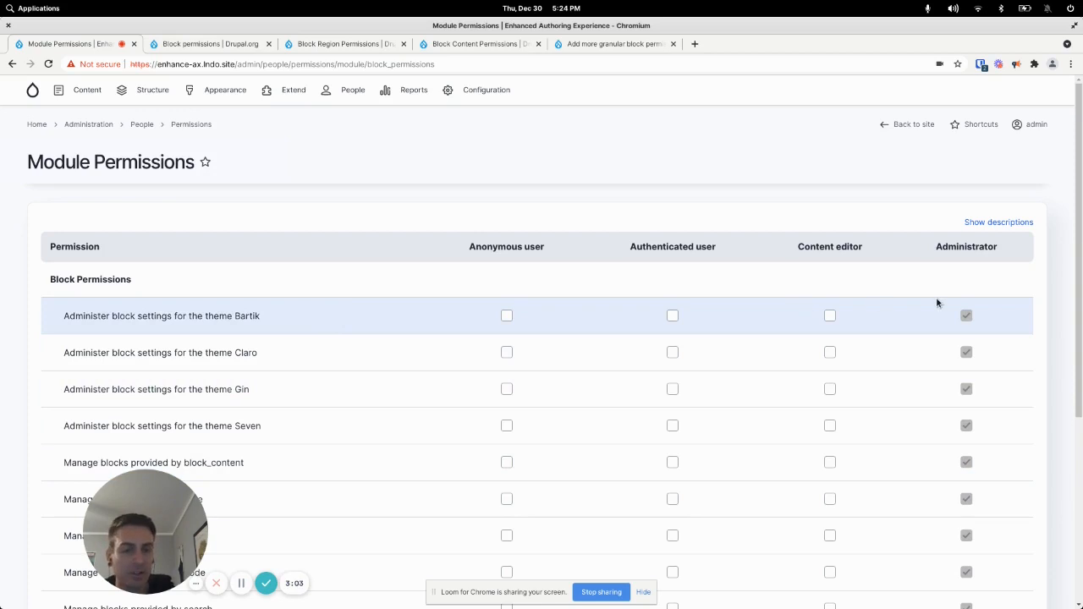
# Grant Content editor the Bartik block settings and block_content management permissions and save
pyautogui.click(829, 316)
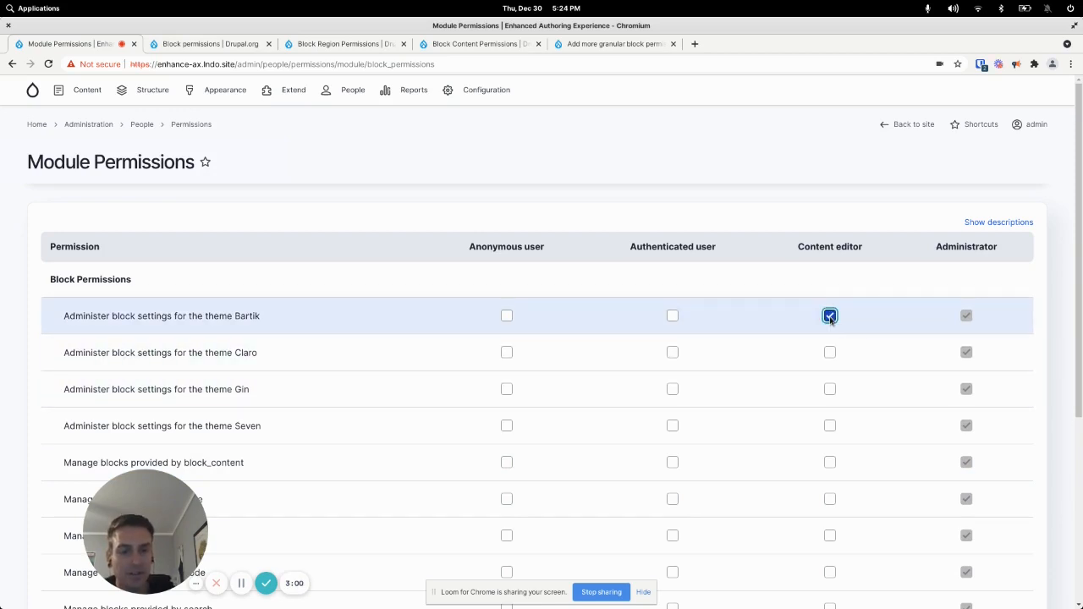
pyautogui.click(830, 316)
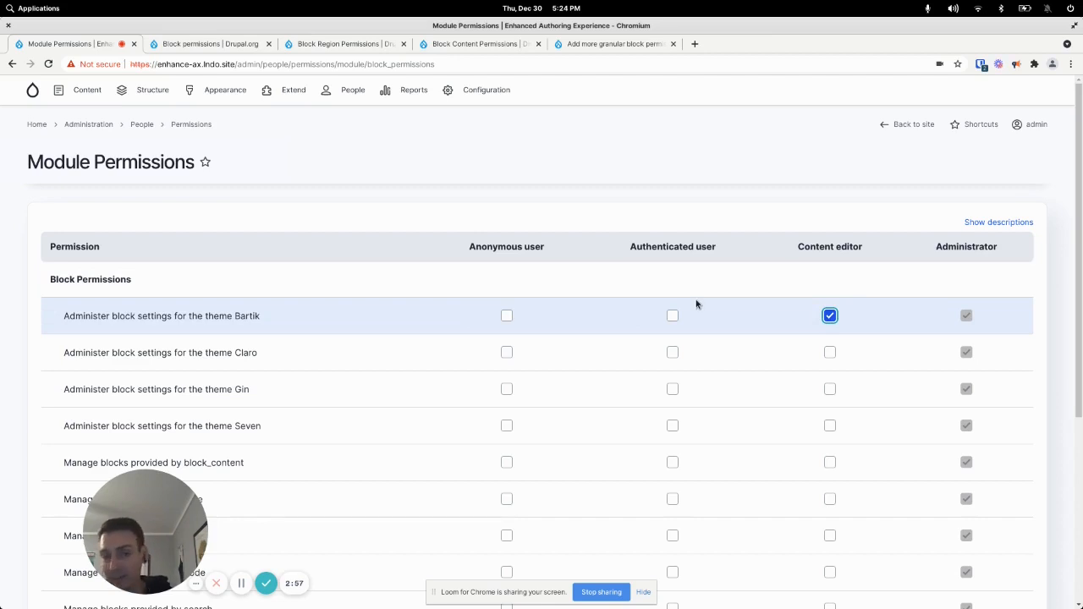
pyautogui.moveTo(836, 374)
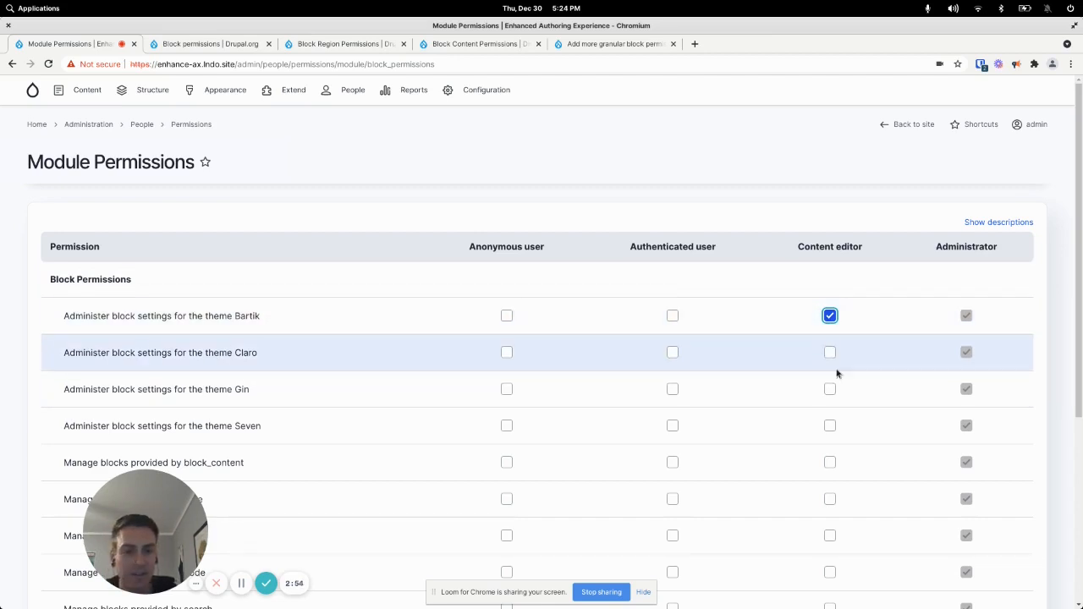
pyautogui.scroll(-3)
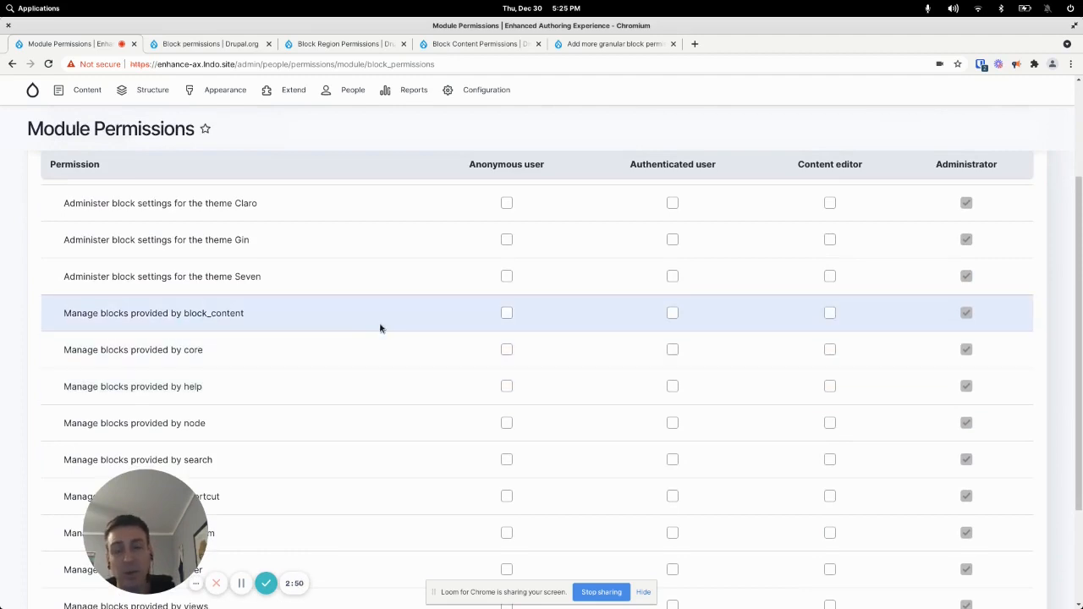
pyautogui.moveTo(366, 320)
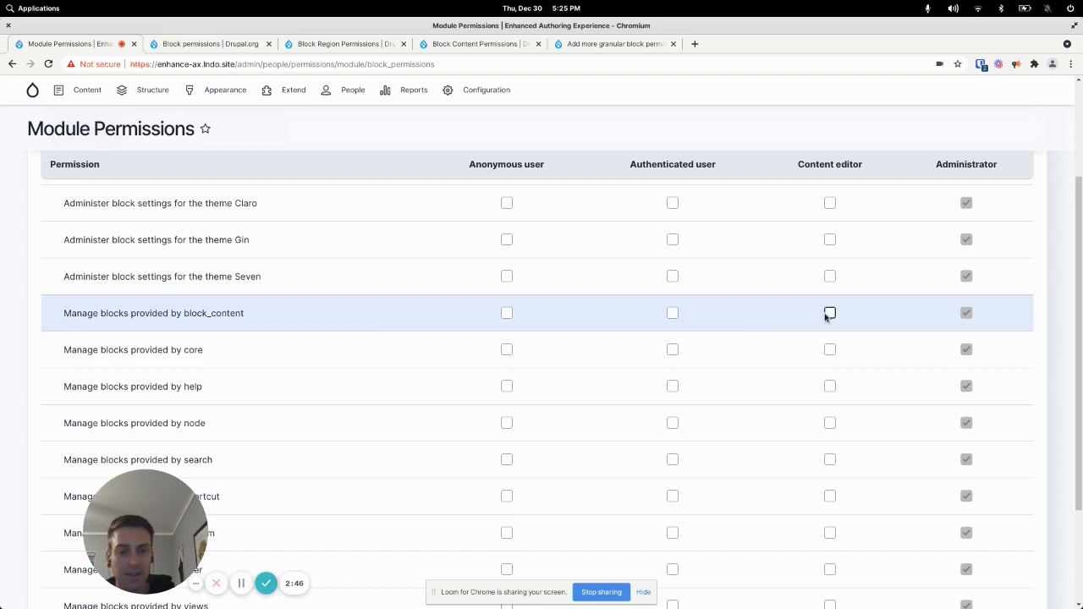
pyautogui.moveTo(833, 313)
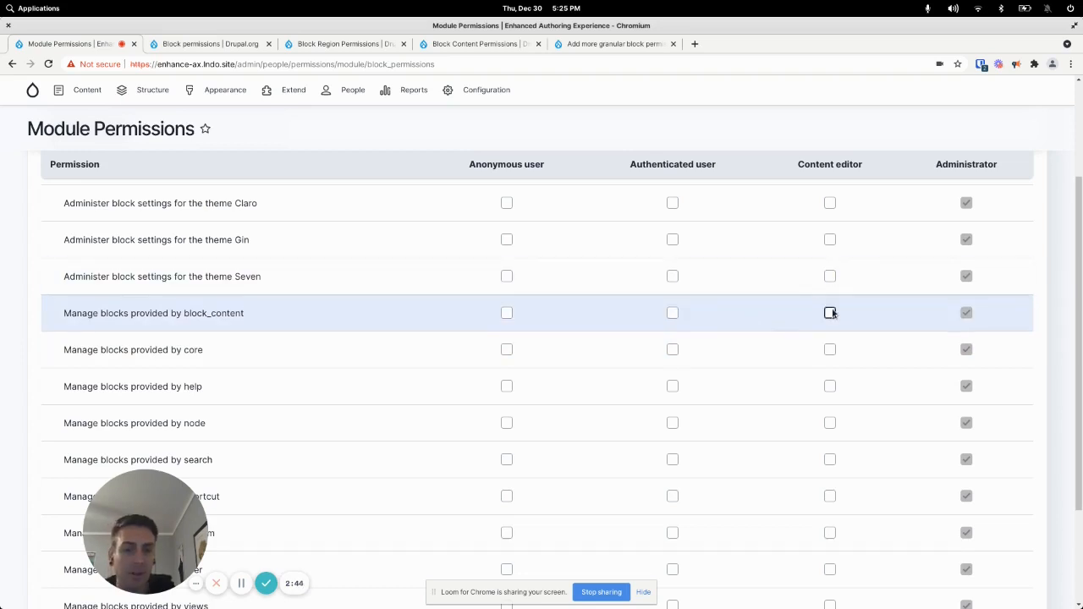
pyautogui.click(829, 314)
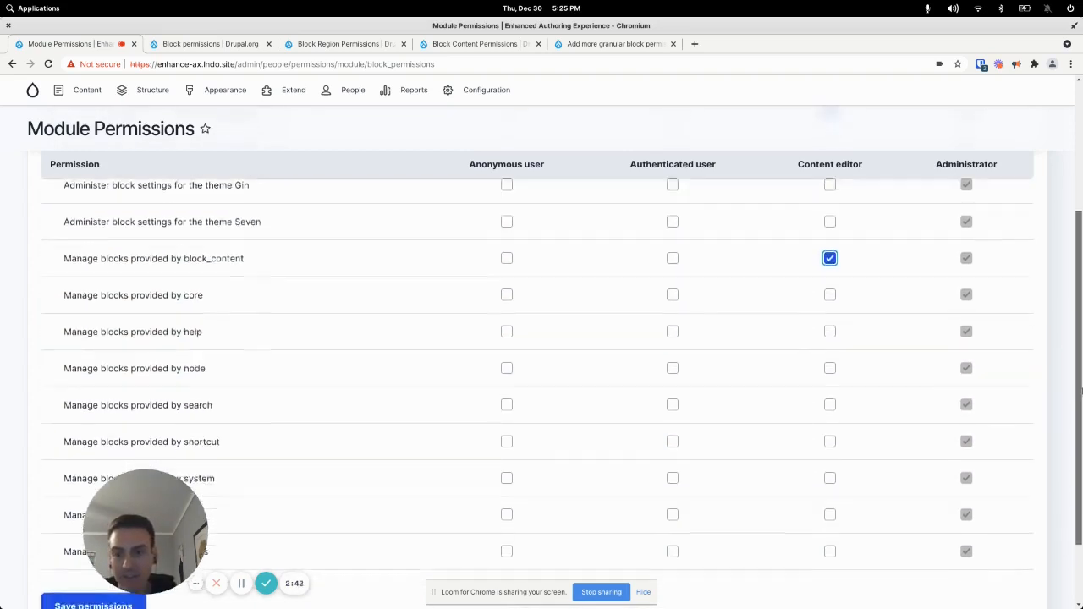
pyautogui.scroll(-3)
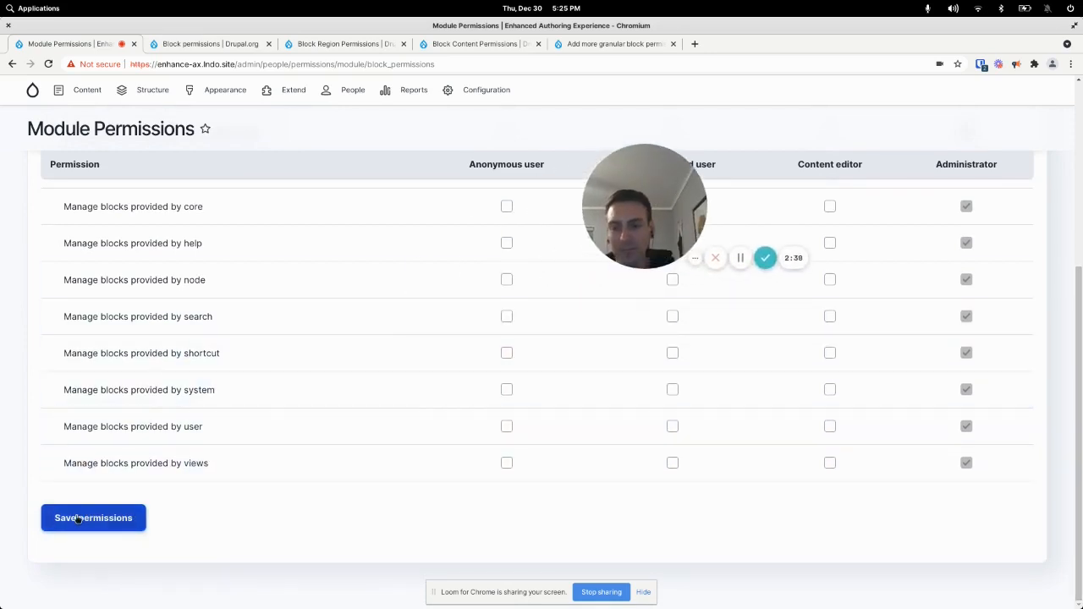
pyautogui.click(93, 518)
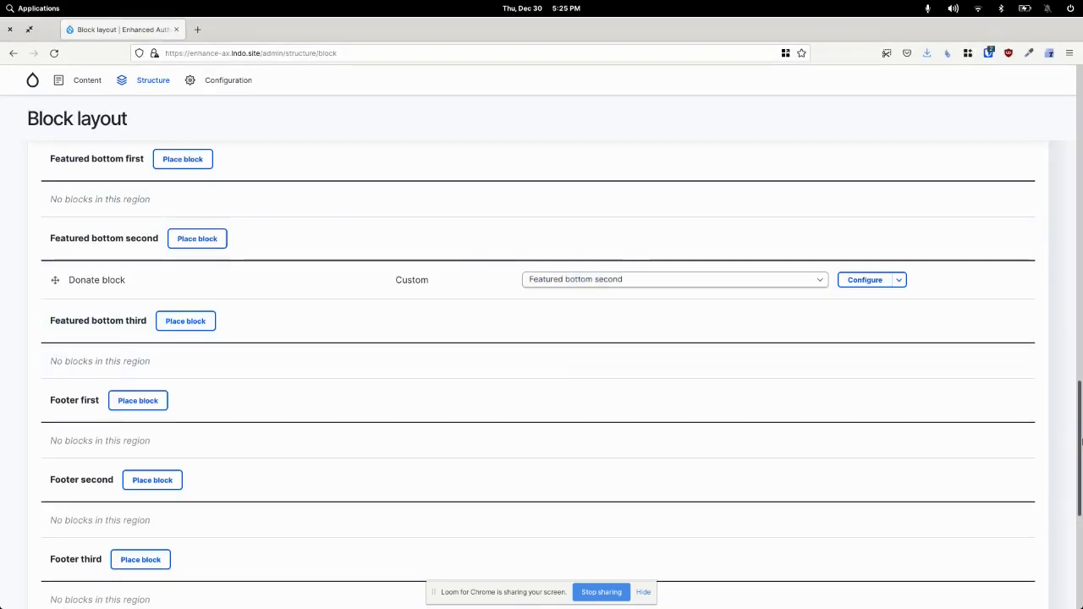
# Scroll through the regions on the content editor's Block layout page
pyautogui.scroll(3)
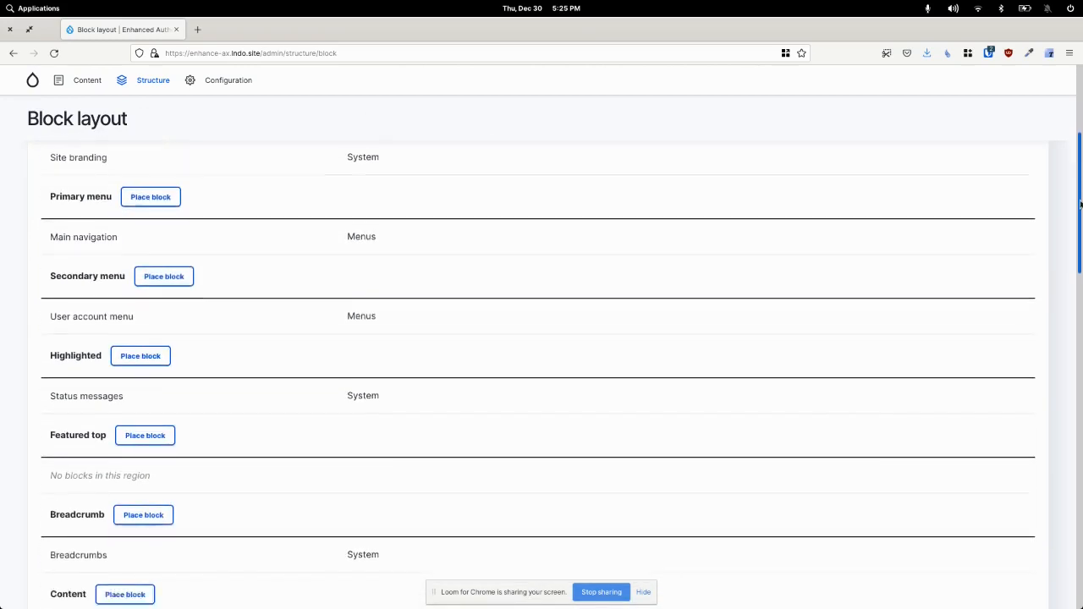
pyautogui.scroll(-3)
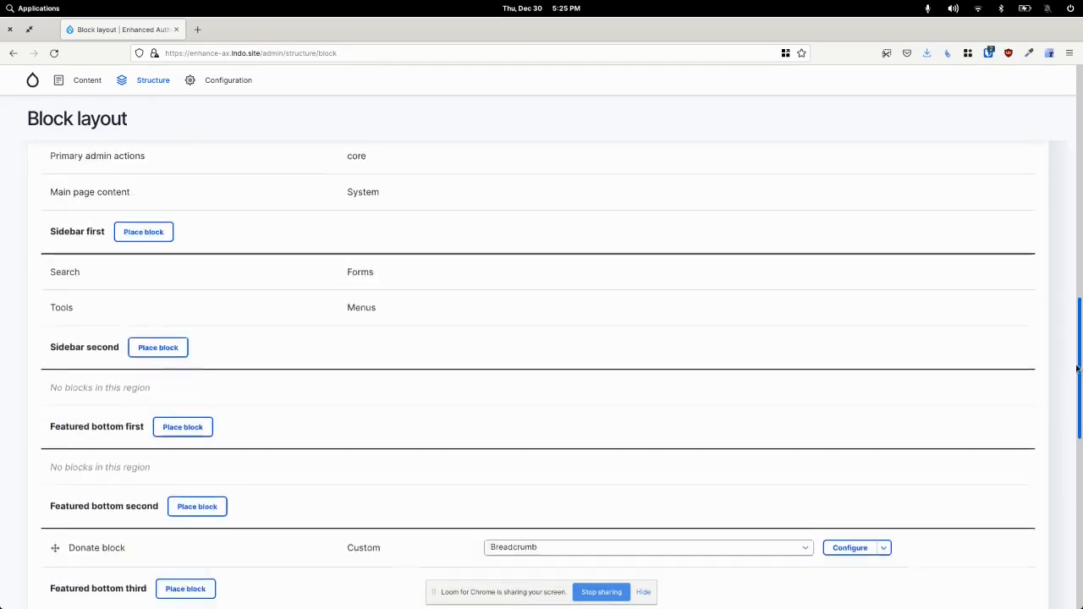
pyautogui.scroll(-3)
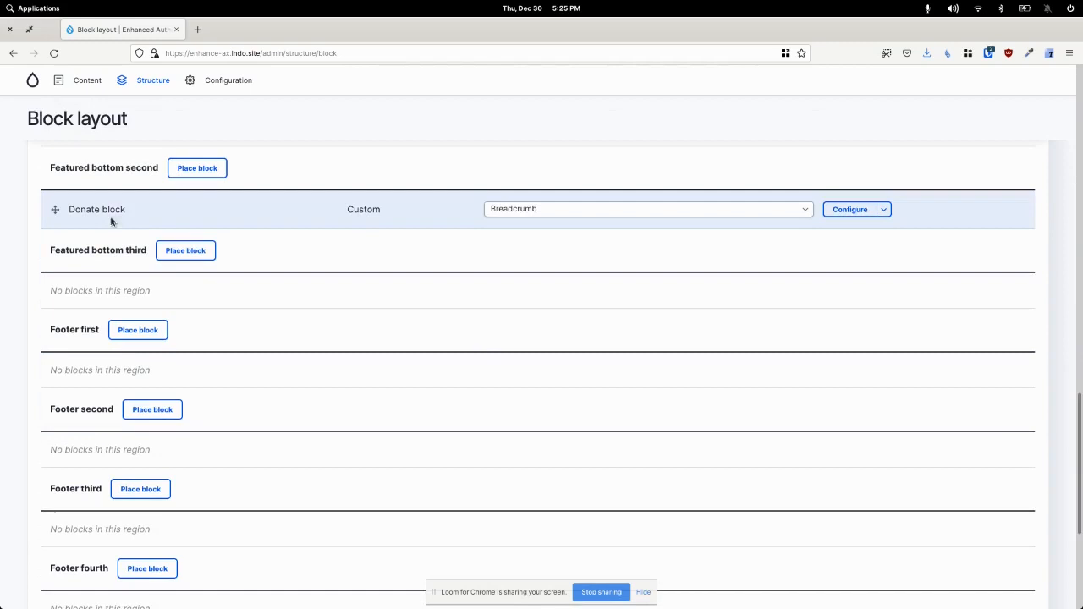
pyautogui.moveTo(493, 196)
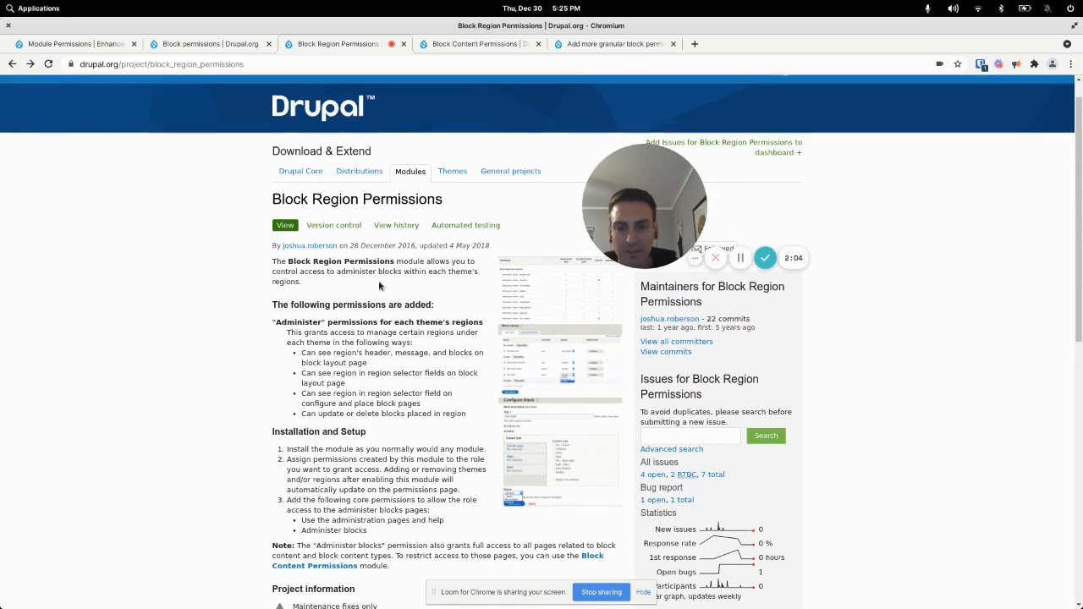
# On Extend, filter for 'block region' and install the Block Region Permissions module
pyautogui.click(76, 44)
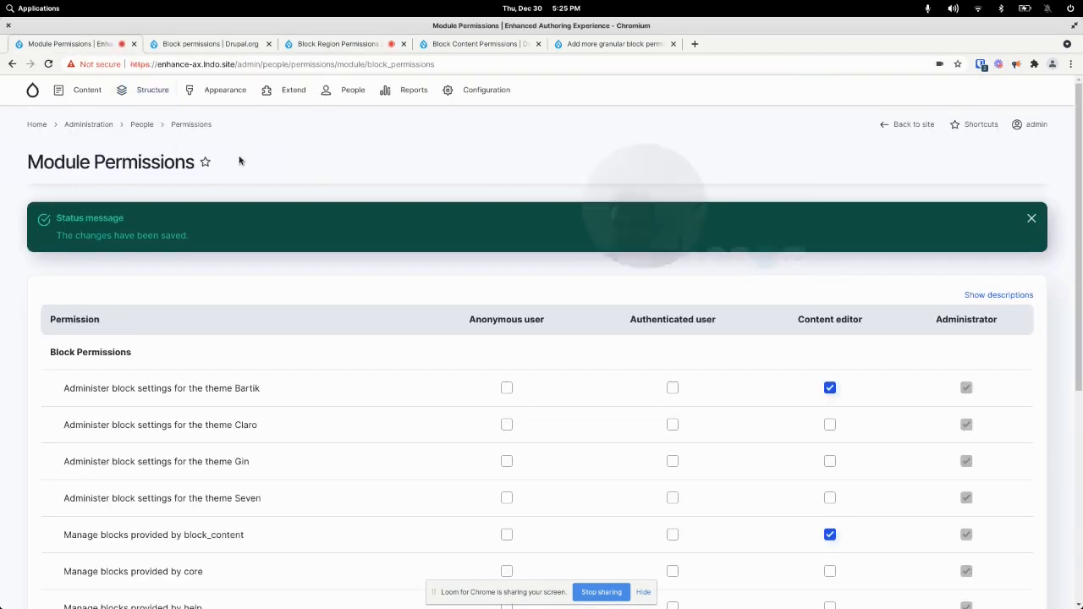
pyautogui.click(294, 90)
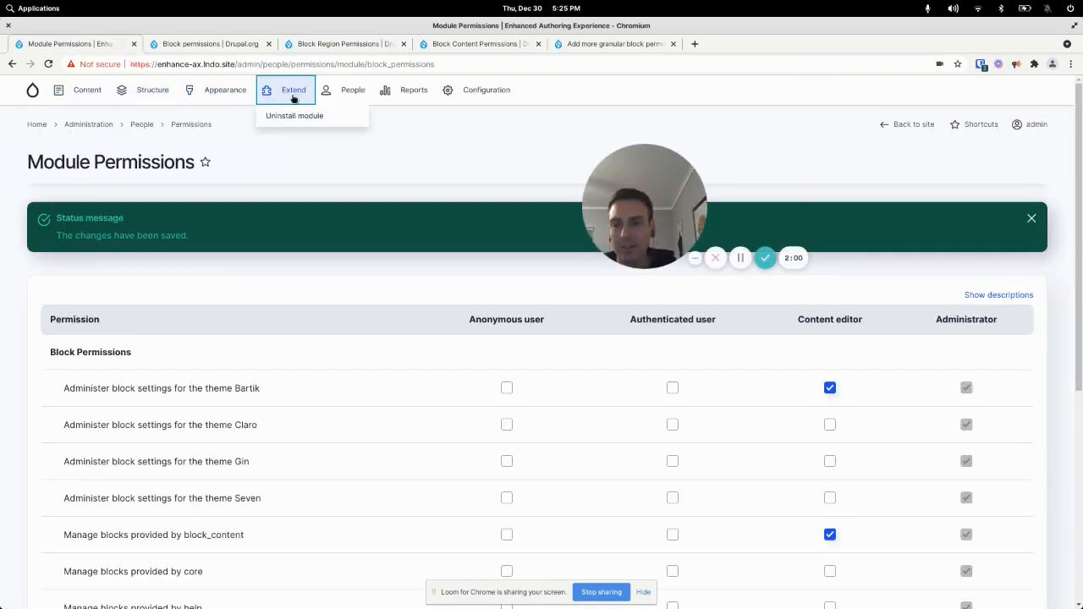
pyautogui.click(292, 90)
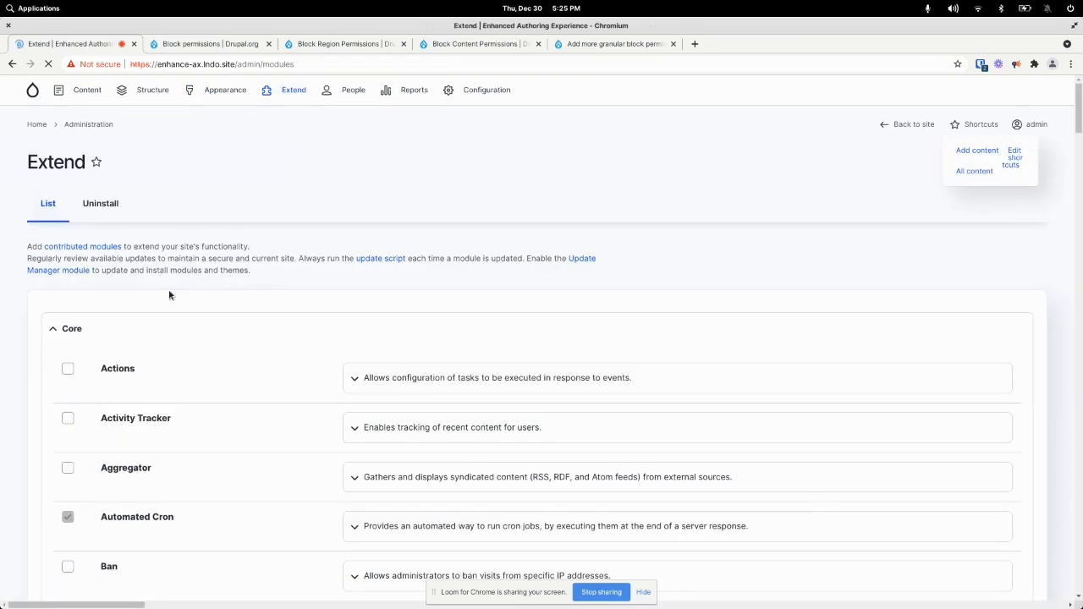
pyautogui.write('b')
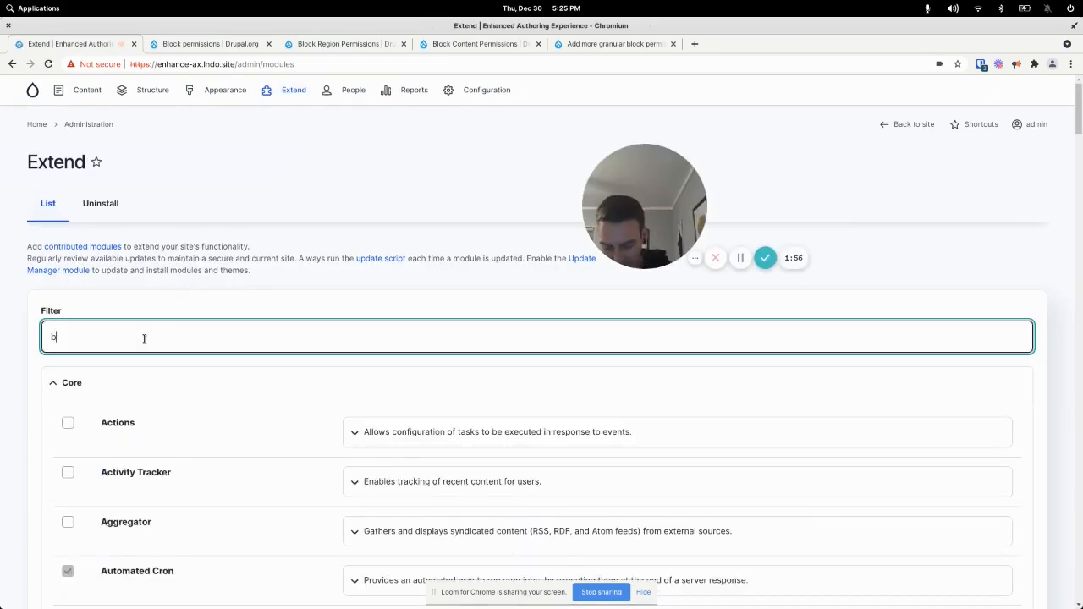
pyautogui.write('lock region')
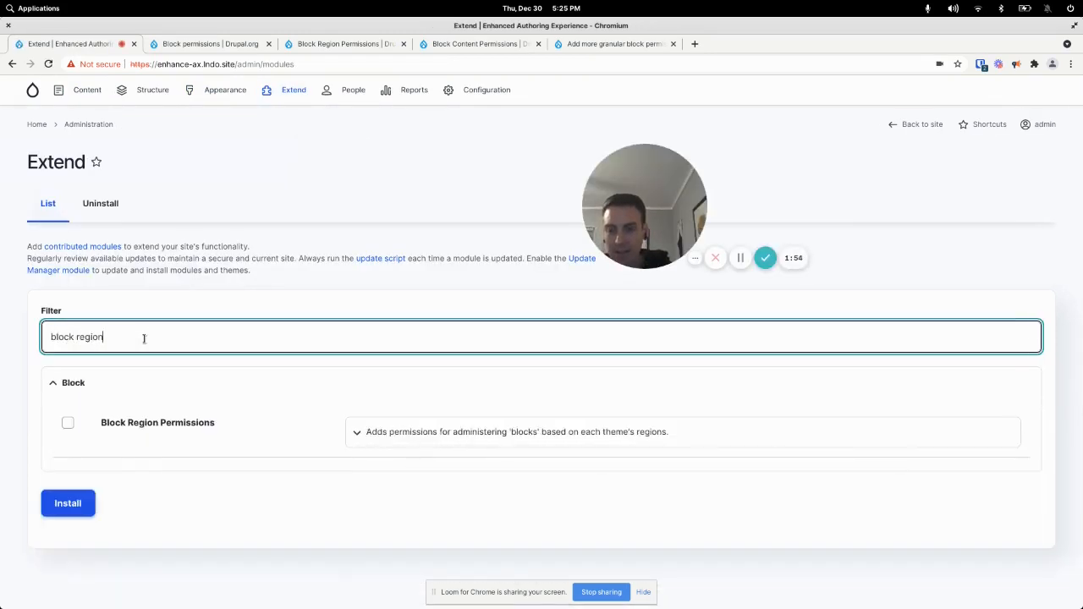
pyautogui.click(67, 423)
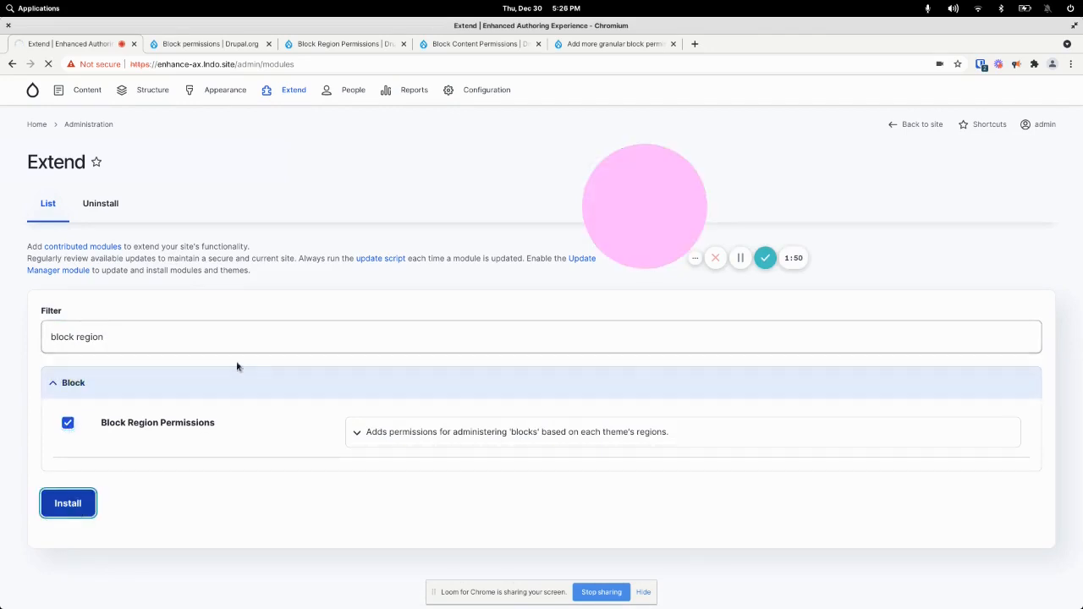
pyautogui.click(68, 502)
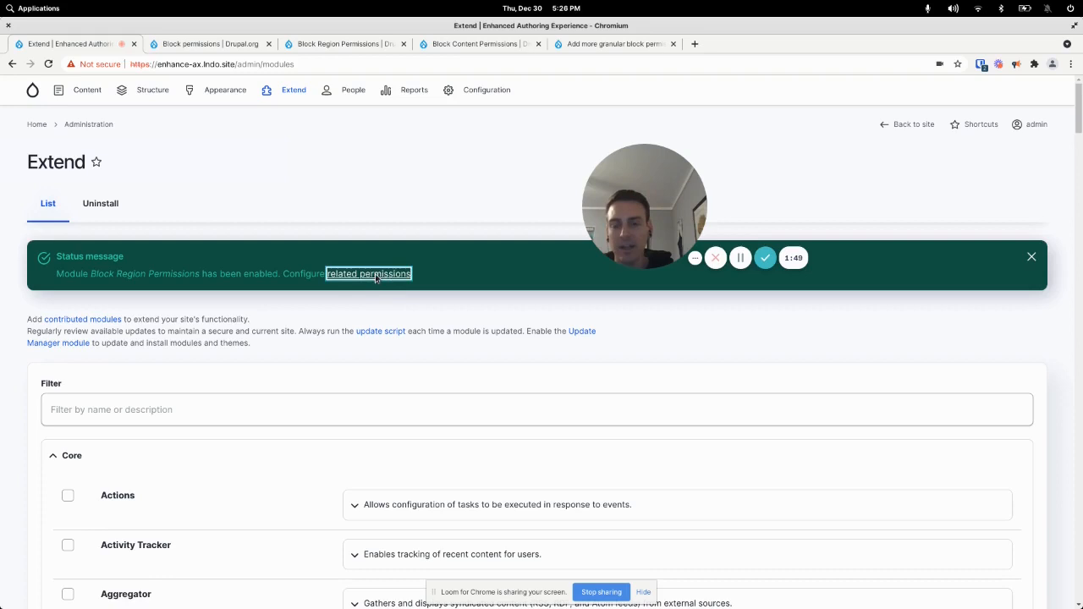
# In the new module's permissions, grant Content editor the Bartik Featured bottom regions and save
pyautogui.click(369, 274)
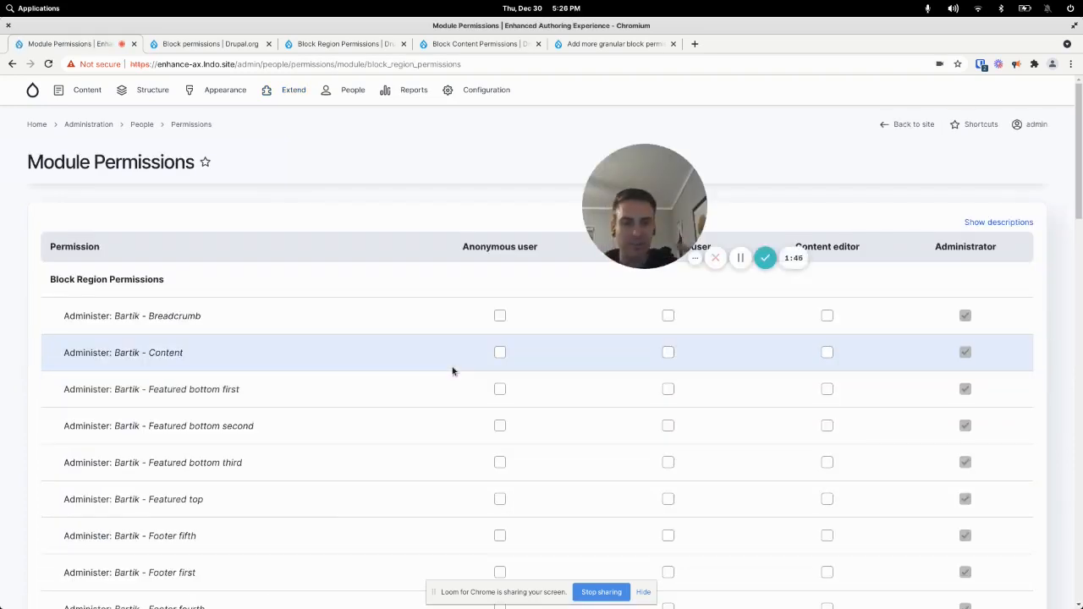
pyautogui.moveTo(235, 389)
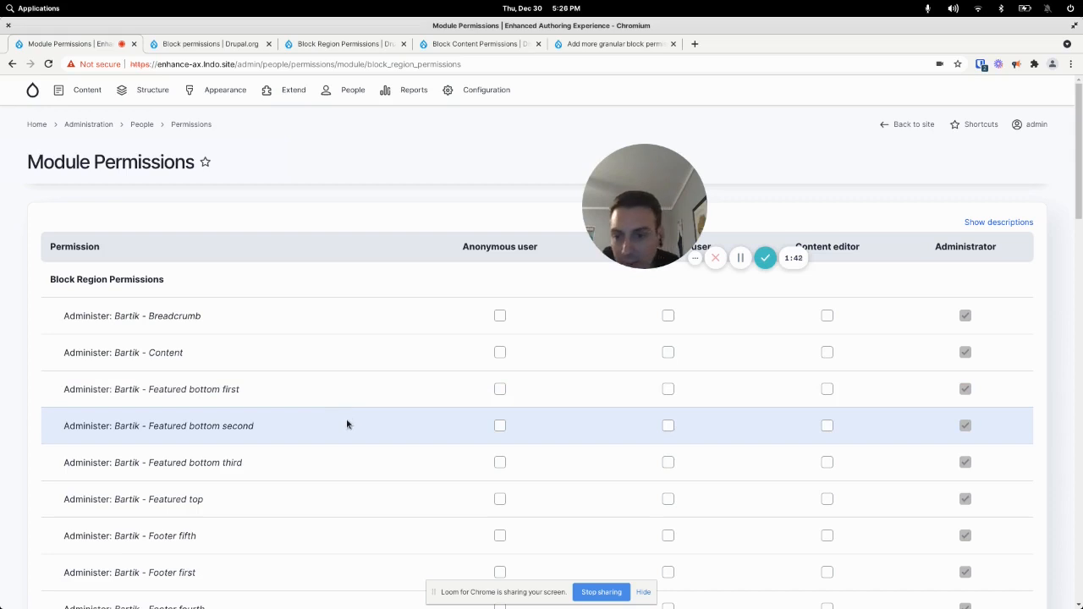
pyautogui.moveTo(271, 440)
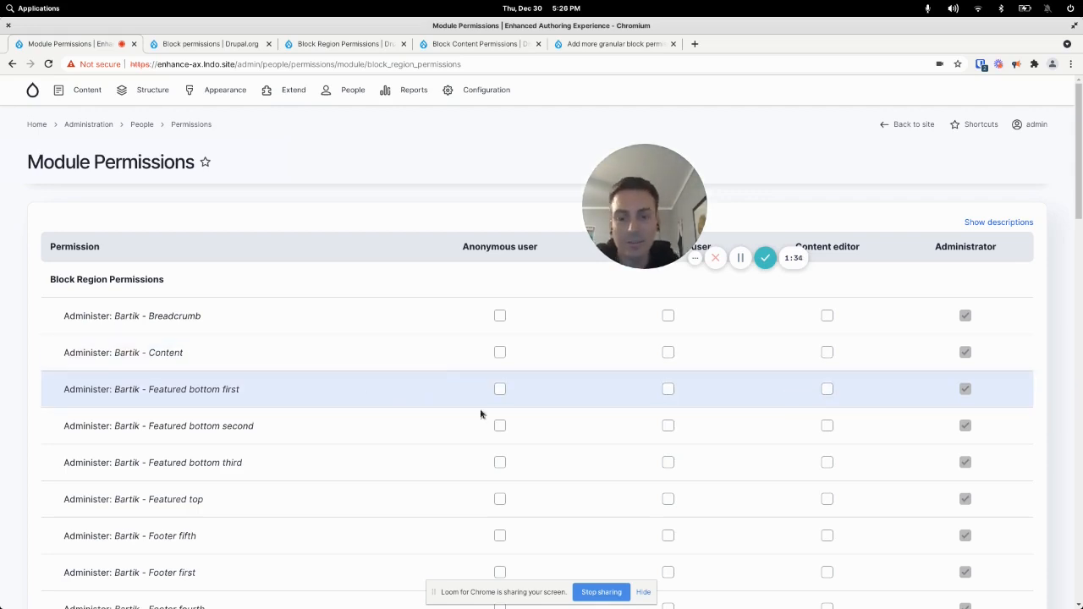
pyautogui.click(826, 388)
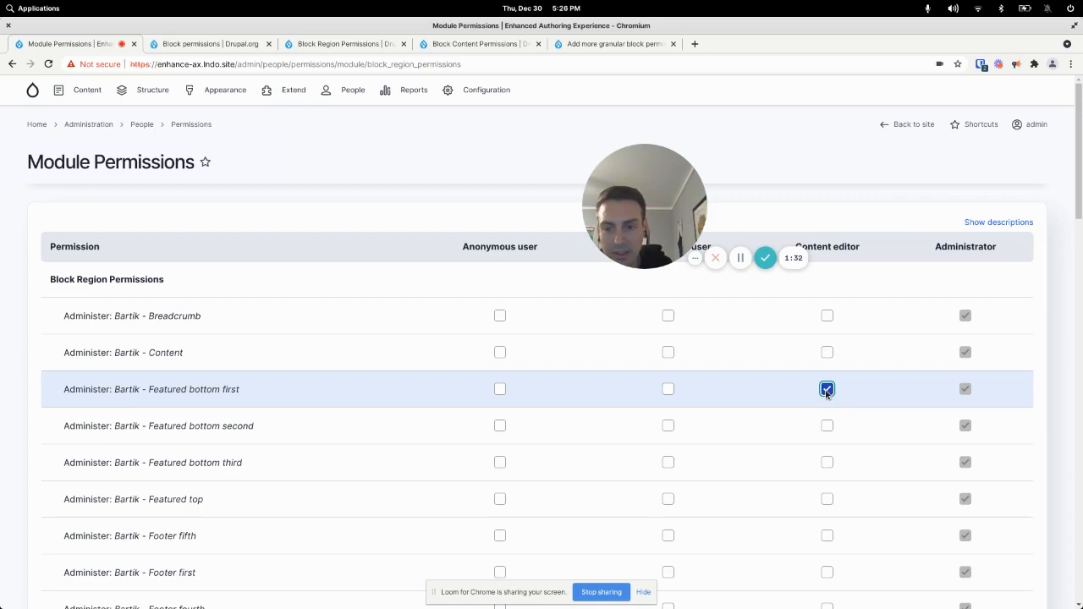
pyautogui.click(826, 462)
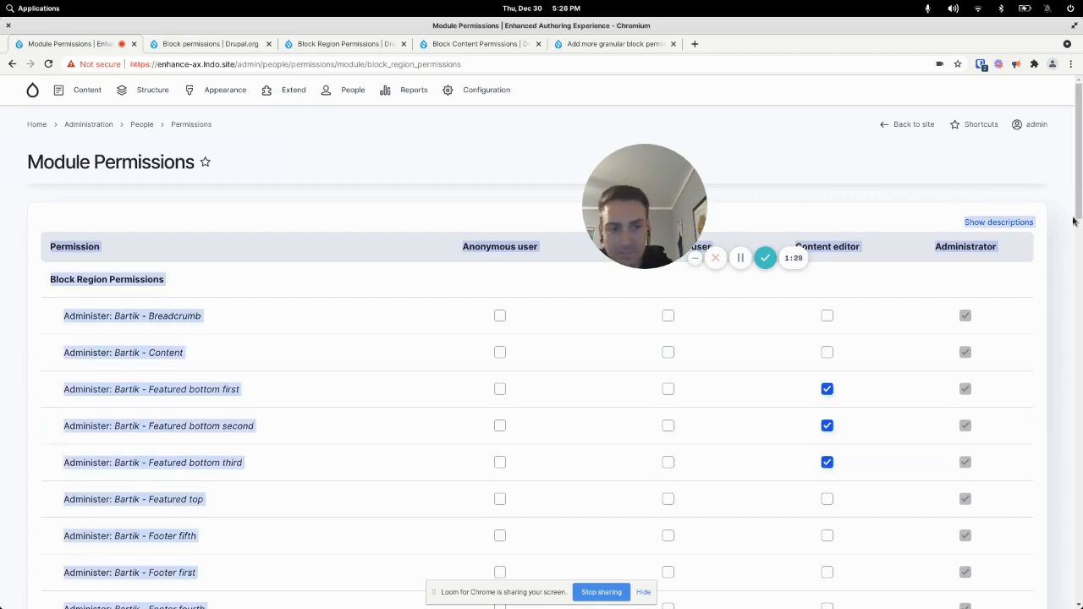
pyautogui.scroll(-3)
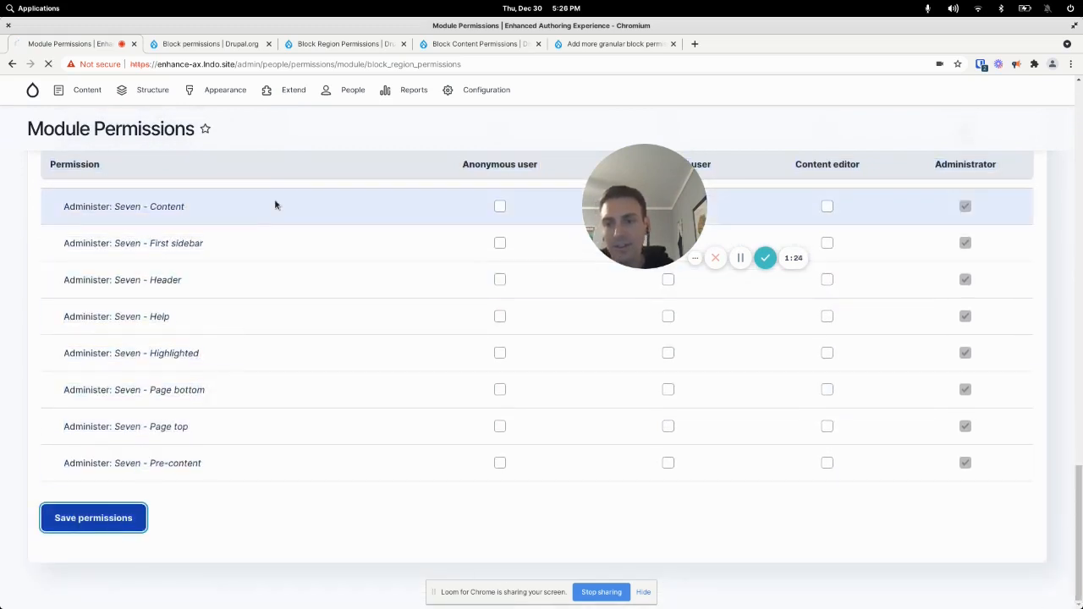
pyautogui.click(93, 518)
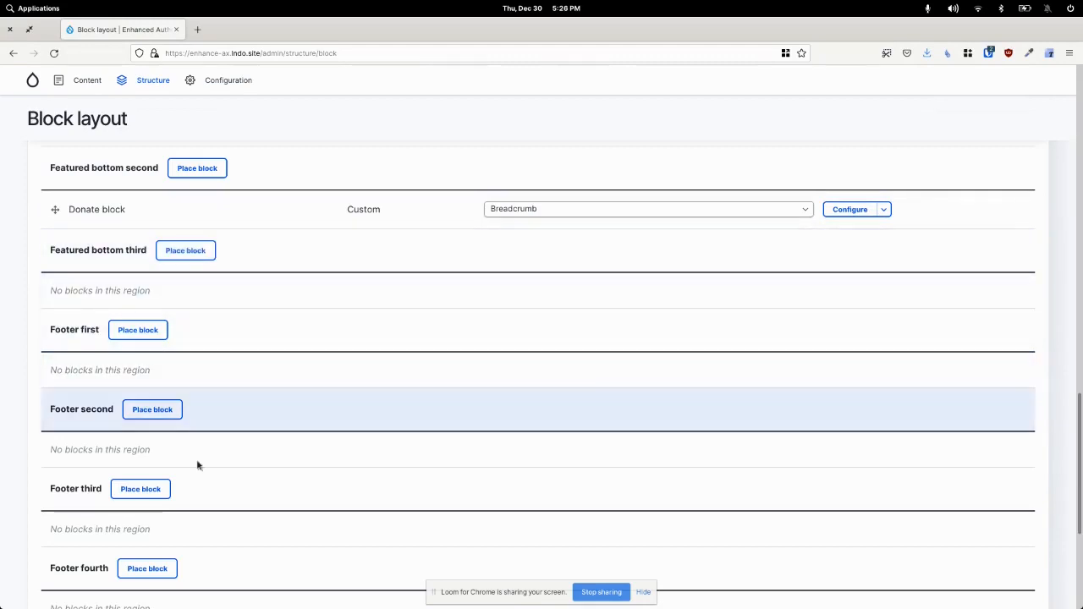
# Check the Donate block's Region dropdown offers only the three Featured bottom regions, then reload Block layout
pyautogui.scroll(3)
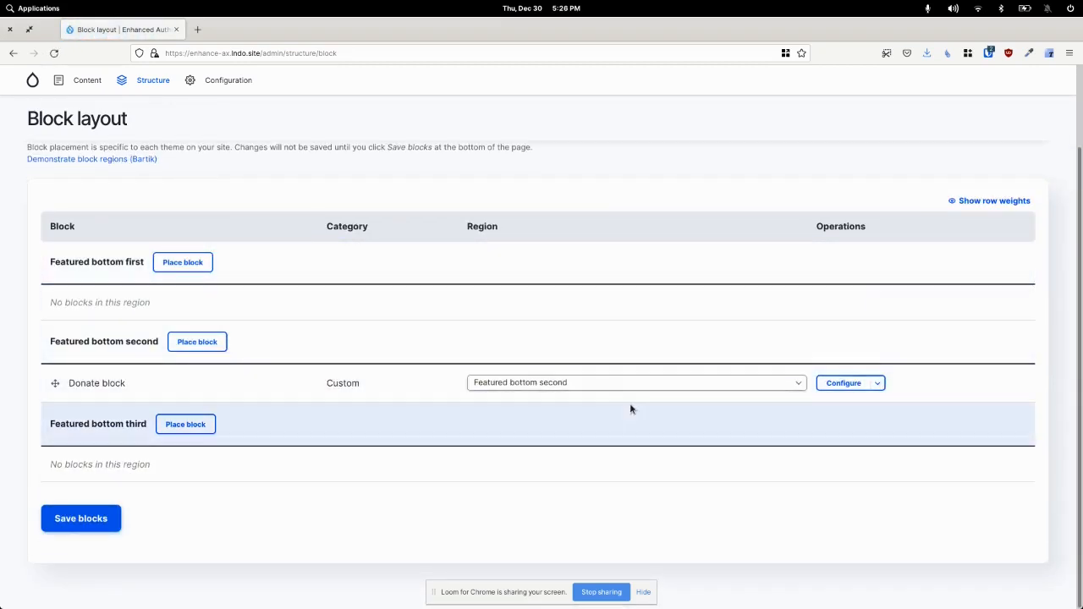
pyautogui.click(634, 382)
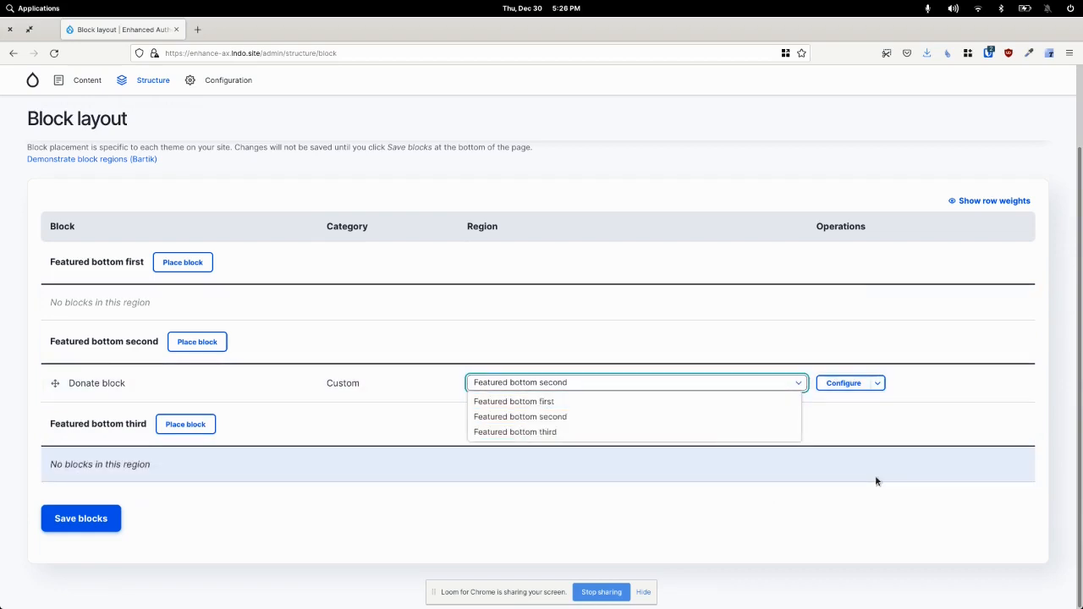
pyautogui.click(647, 186)
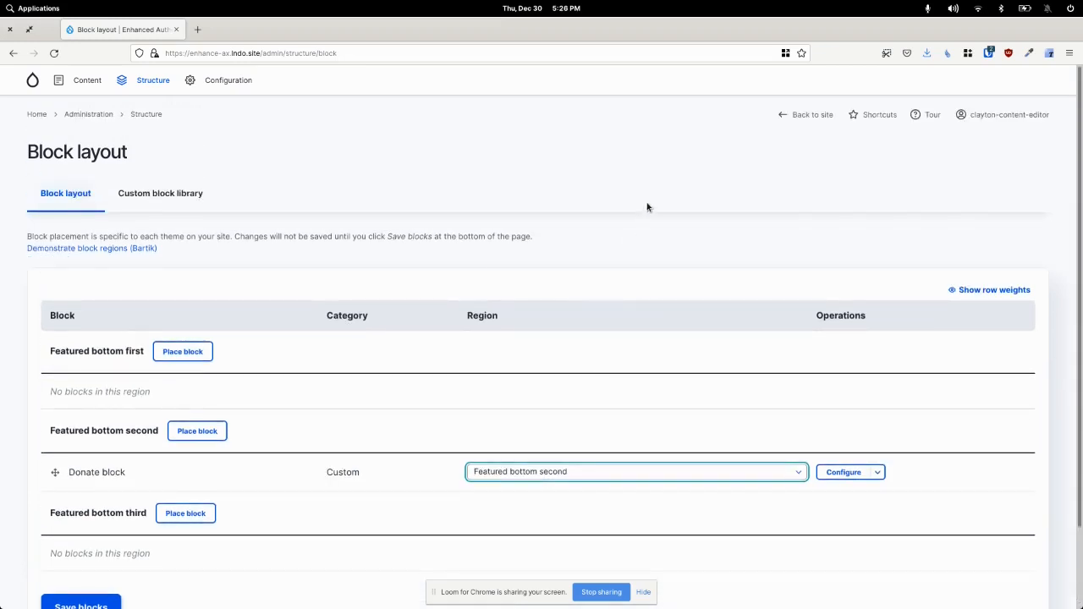
pyautogui.moveTo(637, 223)
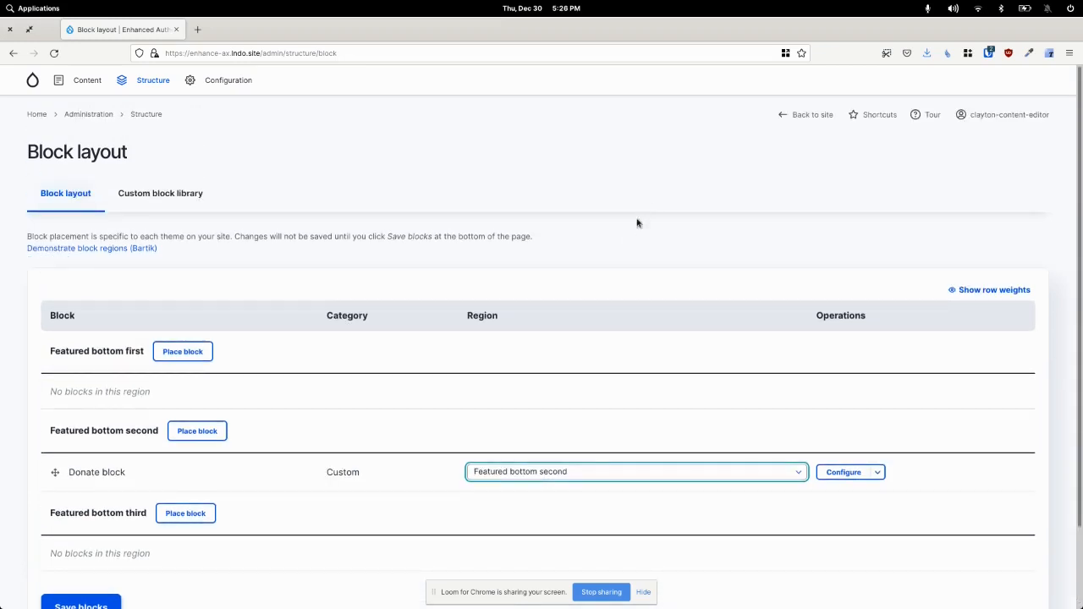
pyautogui.moveTo(555, 244)
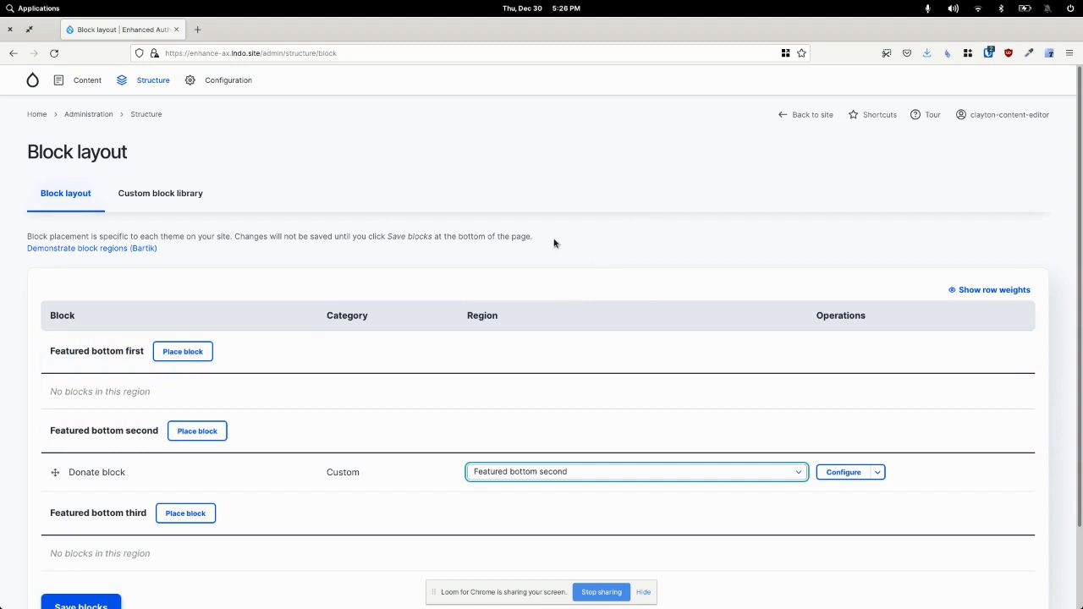
pyautogui.moveTo(184, 197)
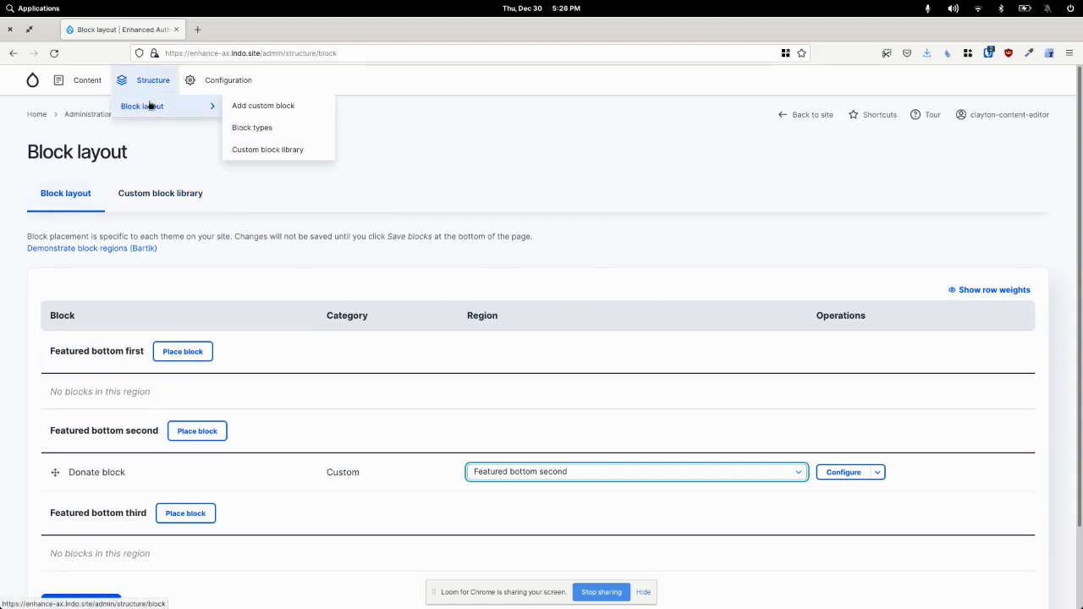
pyautogui.click(168, 250)
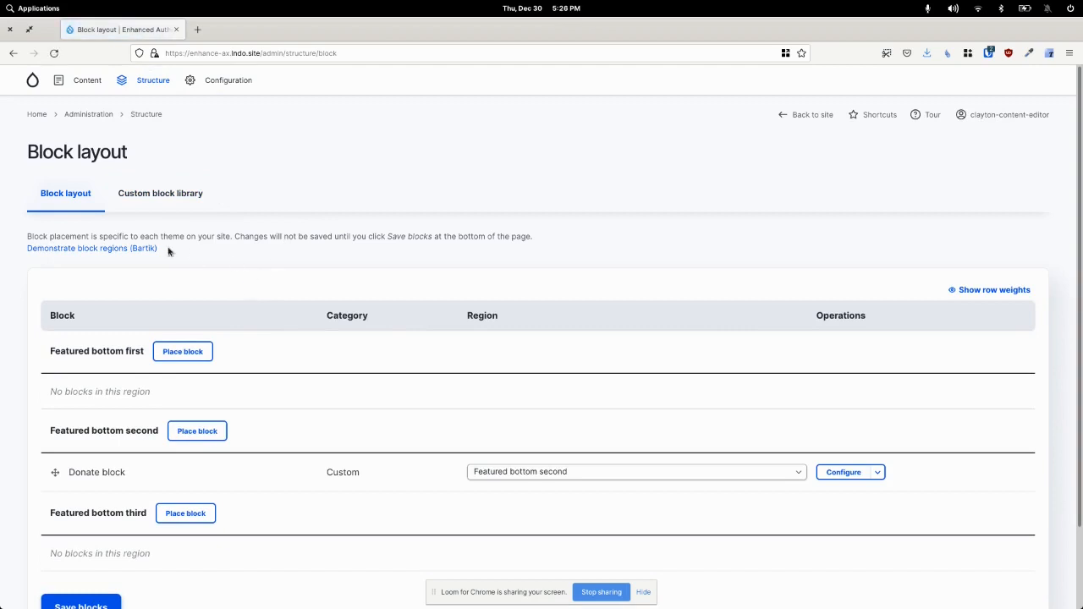
# View the Custom block library's Block types list showing Basic block
pyautogui.click(159, 193)
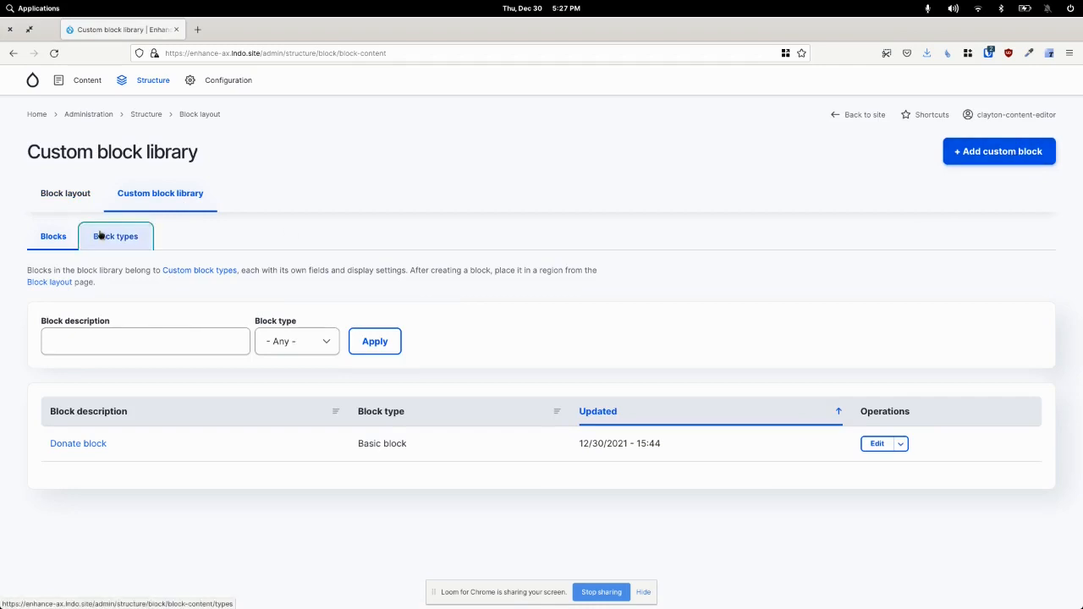
pyautogui.click(115, 237)
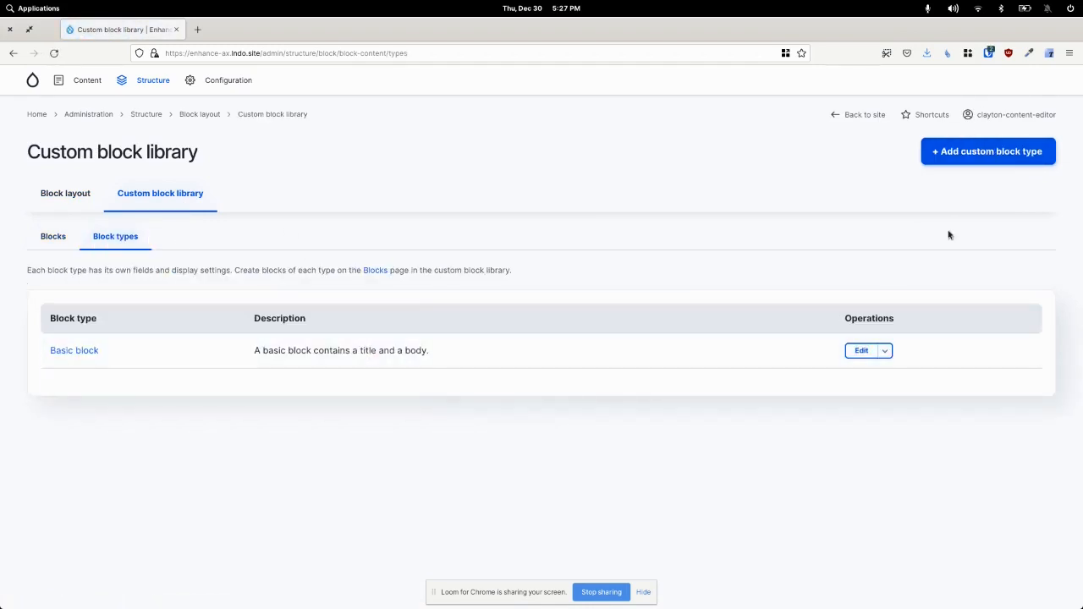
pyautogui.moveTo(868, 227)
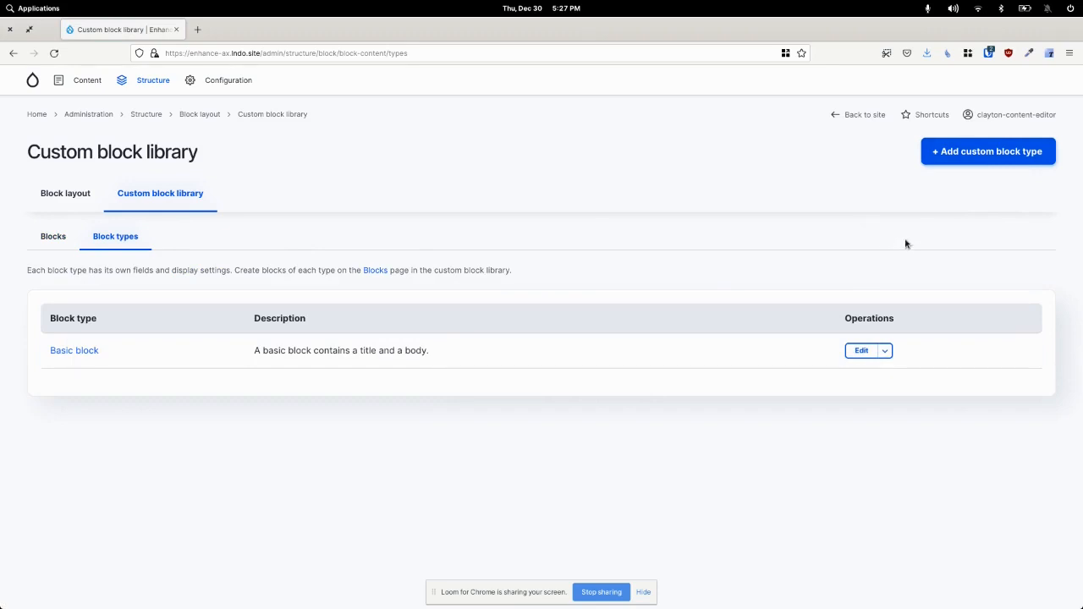
pyautogui.moveTo(435, 362)
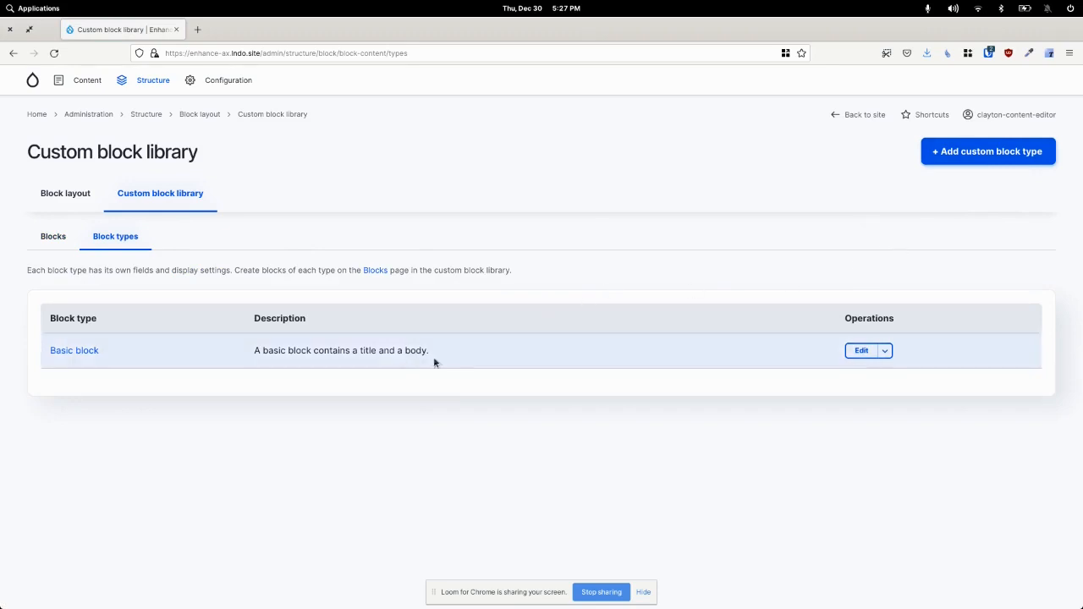
pyautogui.moveTo(335, 183)
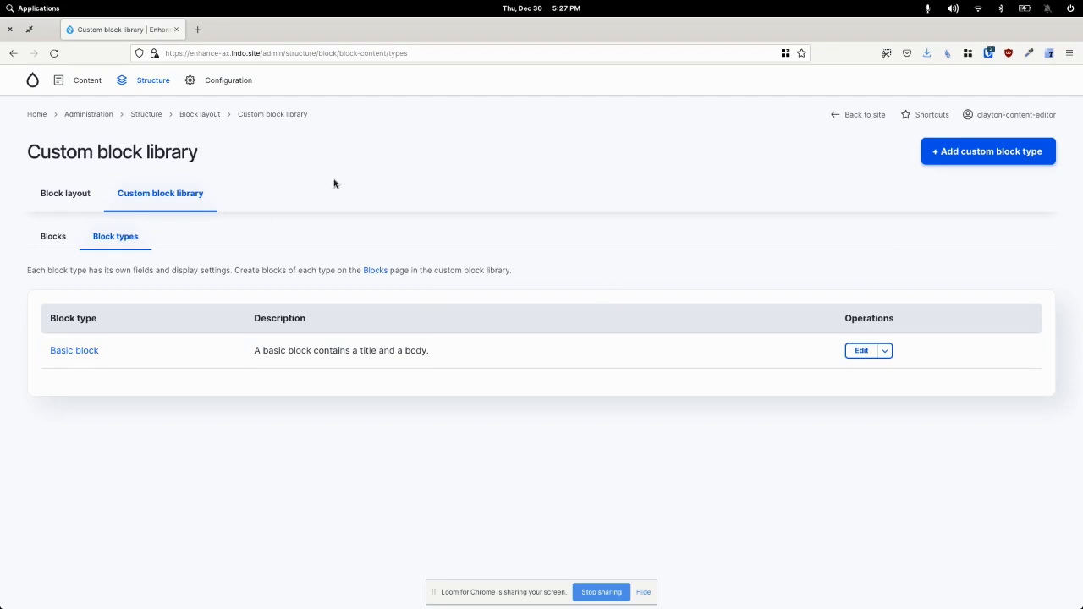
pyautogui.moveTo(394, 225)
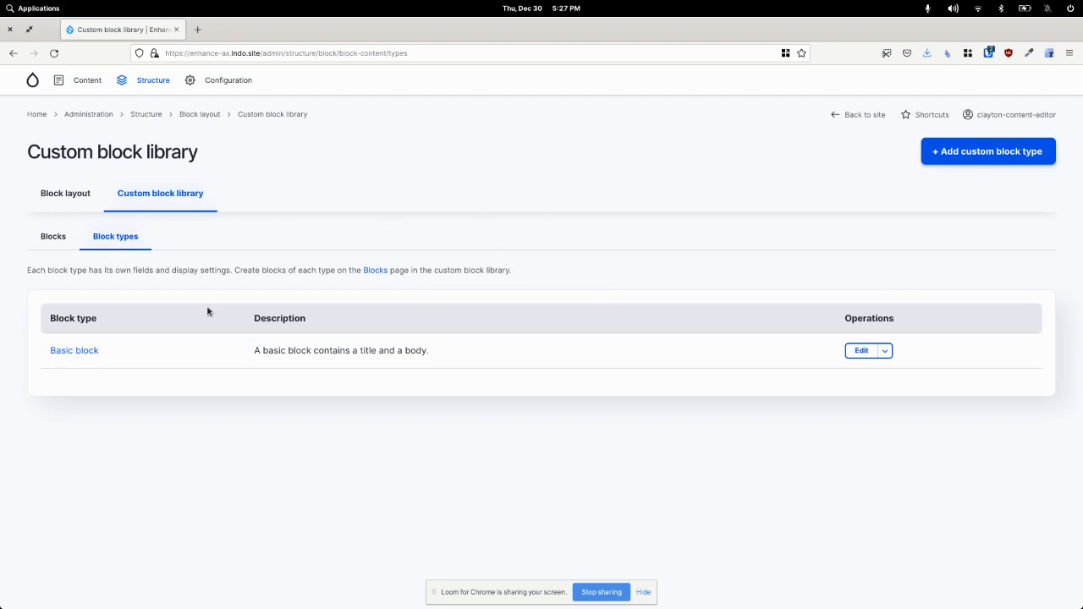
pyautogui.moveTo(337, 247)
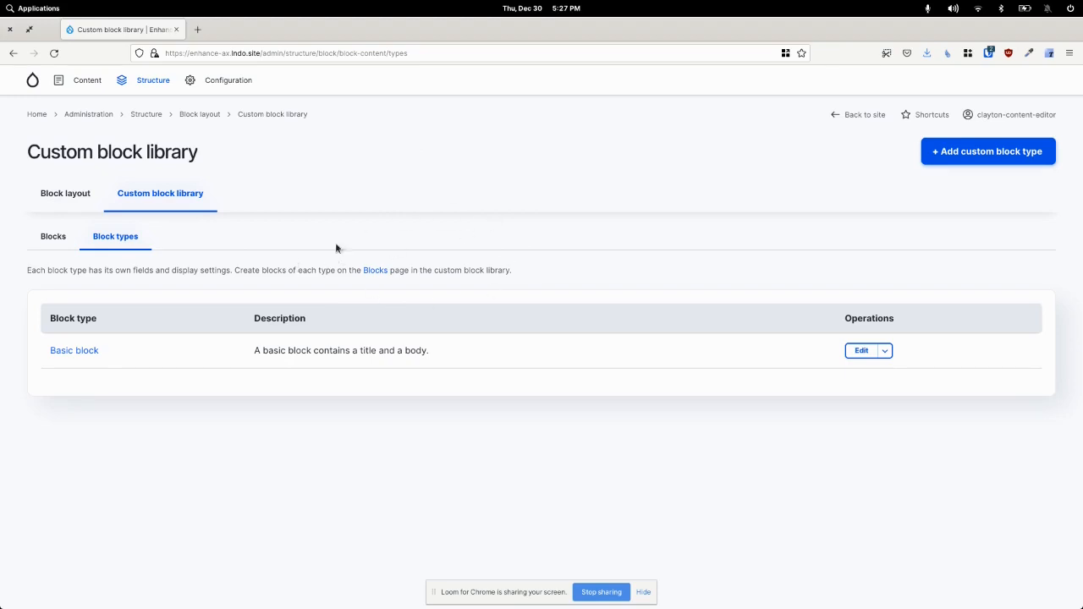
pyautogui.moveTo(487, 213)
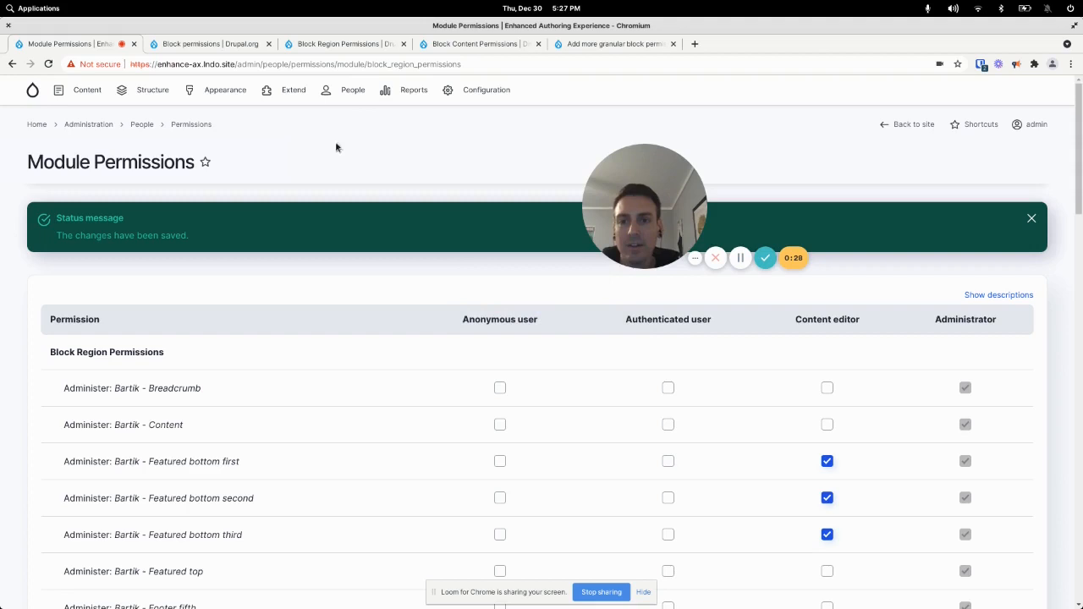
# On Extend, filter for 'block', install Block Content Permissions and go to its permissions
pyautogui.click(474, 44)
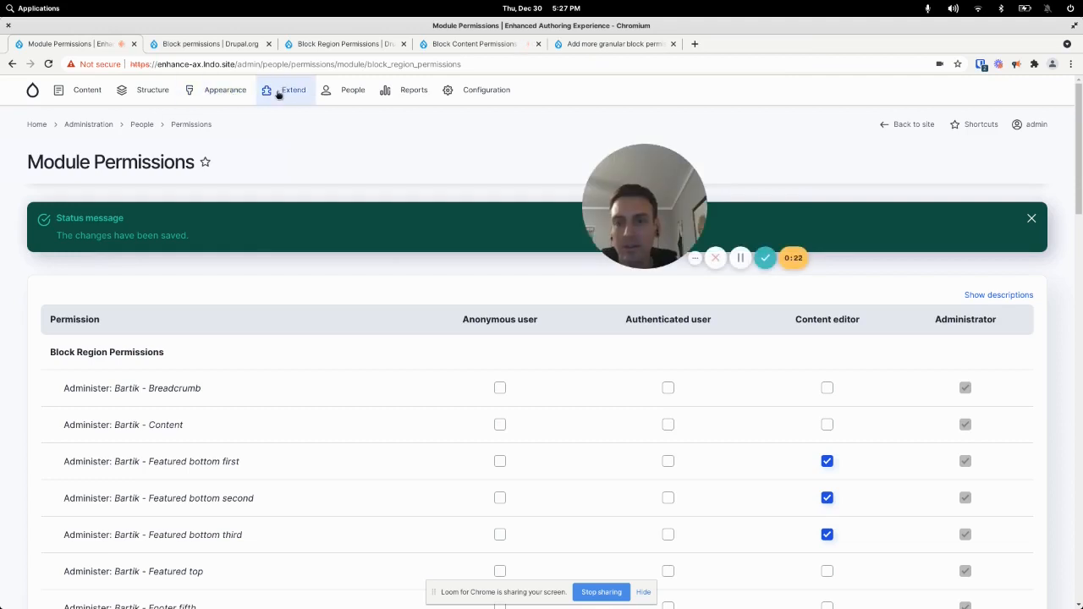
pyautogui.click(292, 90)
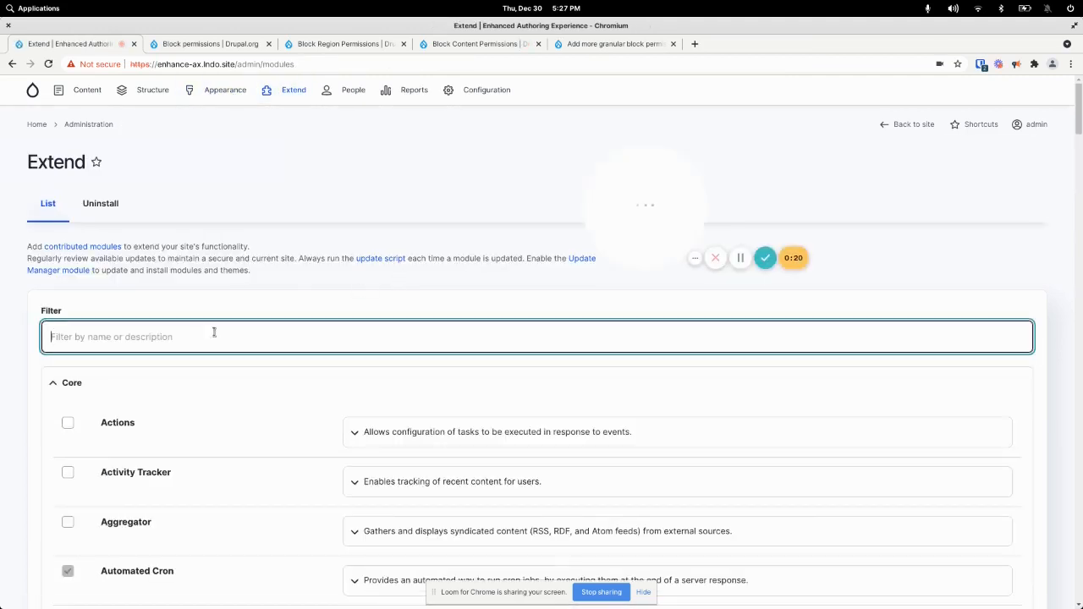
pyautogui.write('block content')
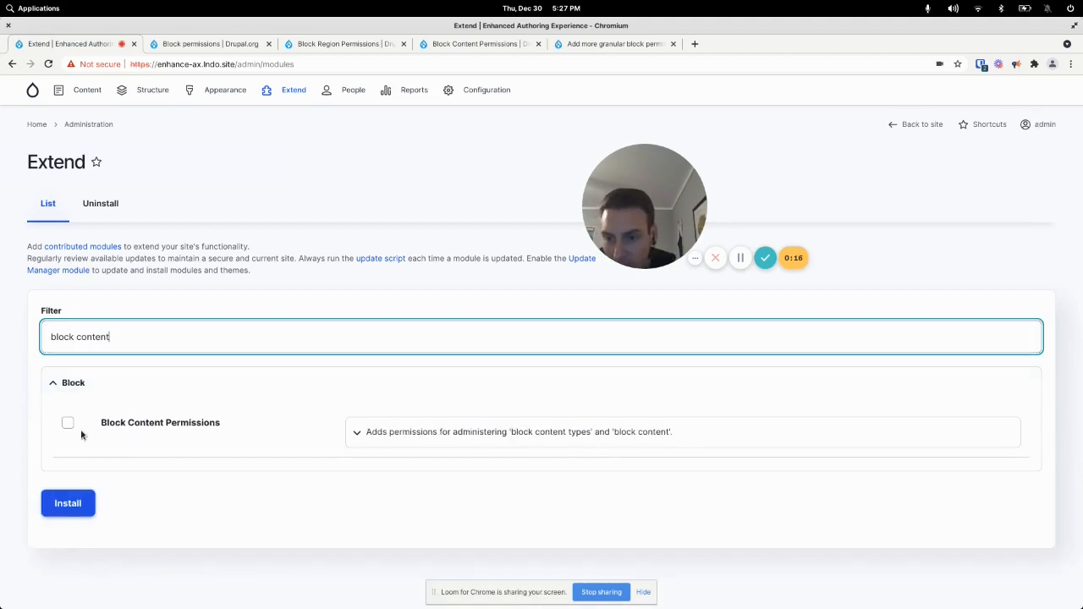
pyautogui.click(67, 423)
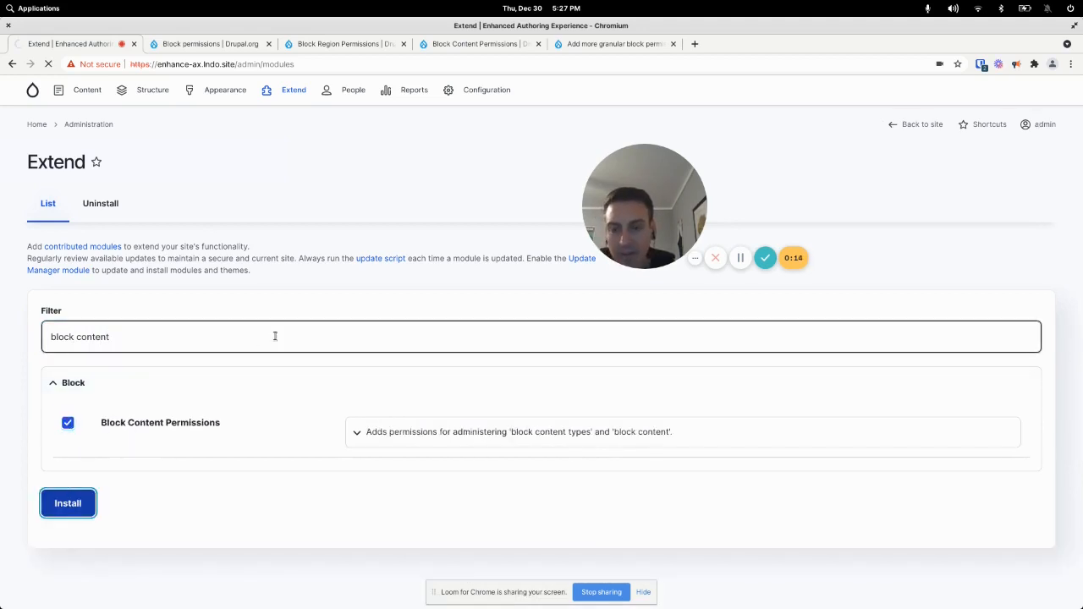
pyautogui.click(68, 503)
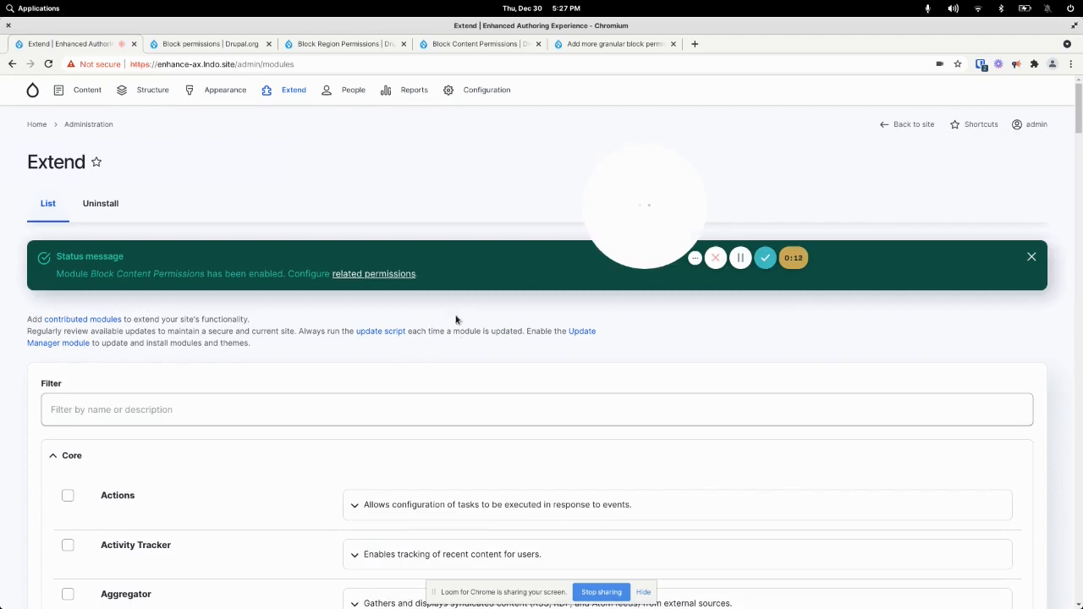
pyautogui.click(374, 274)
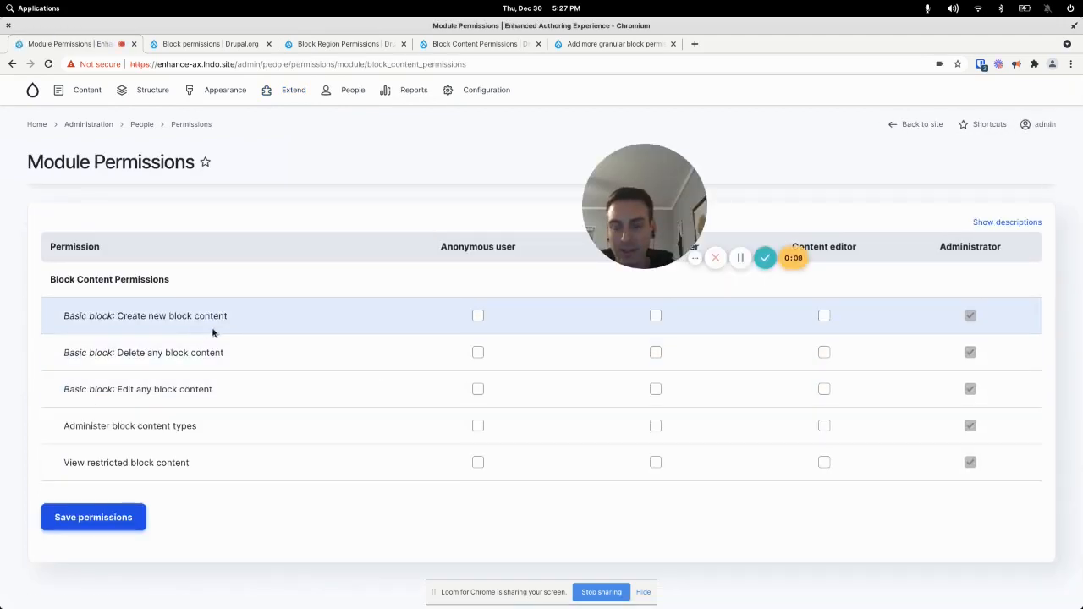
pyautogui.moveTo(829, 316)
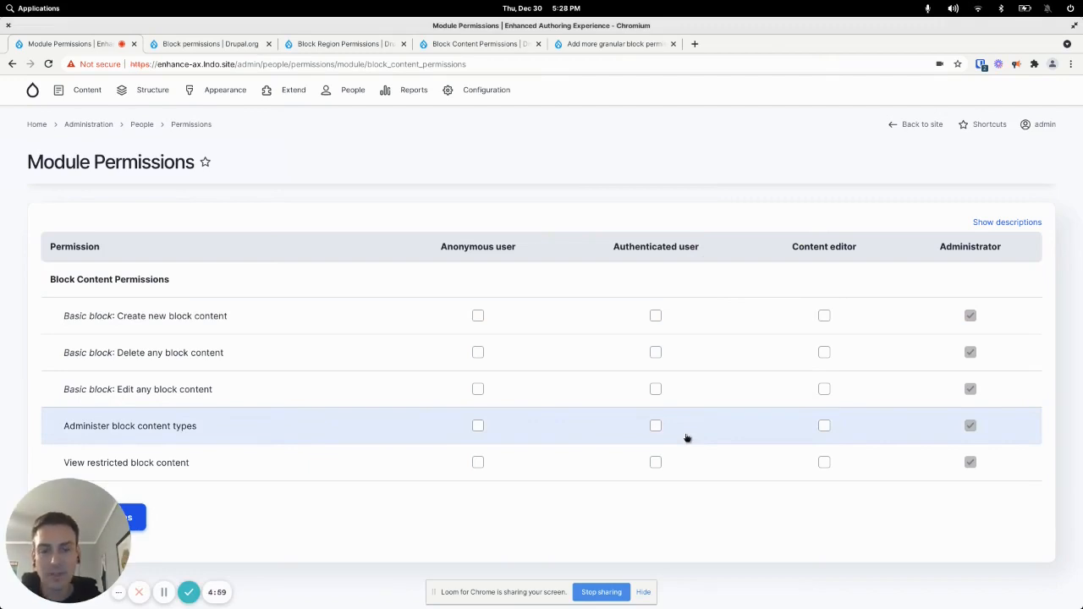
pyautogui.moveTo(642, 342)
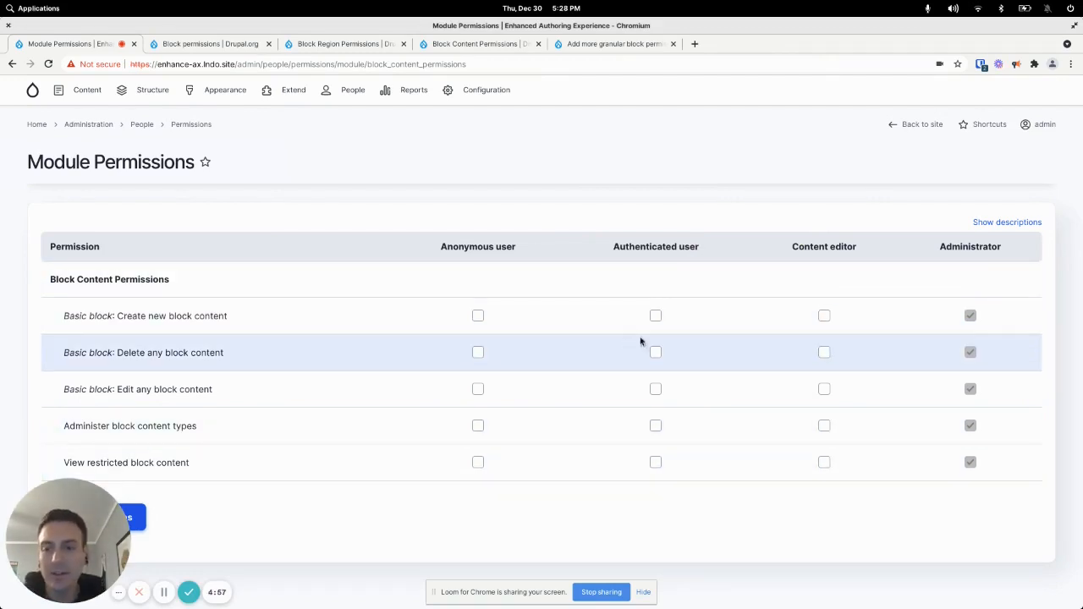
pyautogui.moveTo(430, 329)
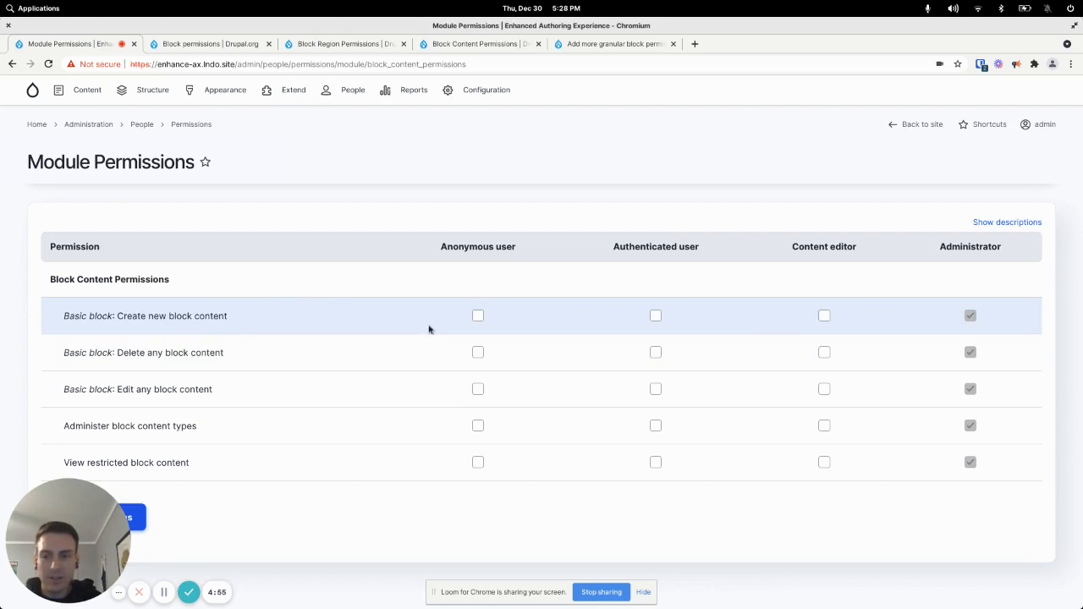
pyautogui.moveTo(195, 325)
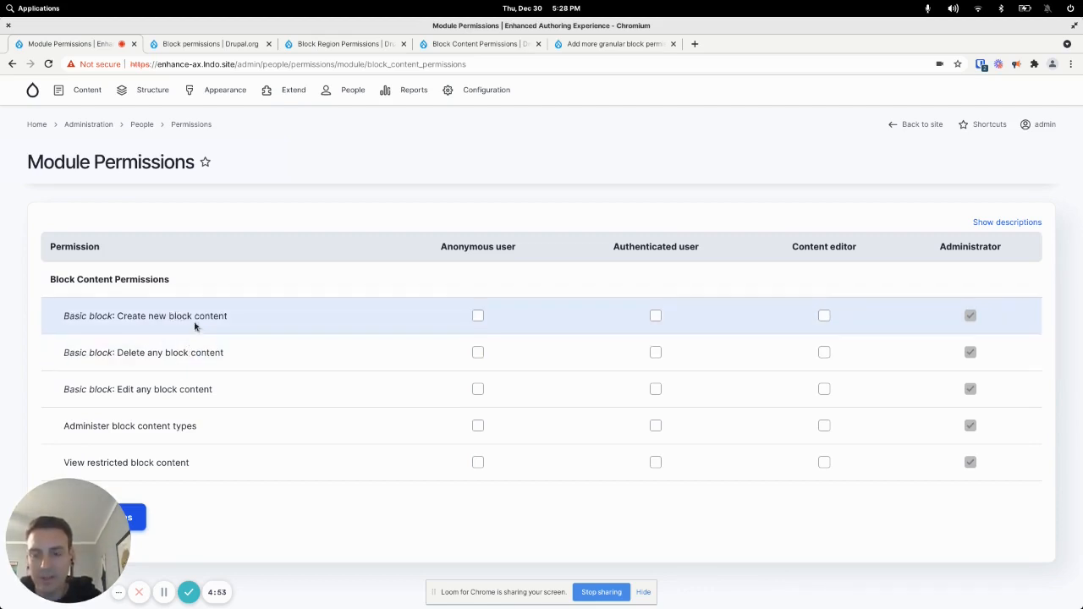
pyautogui.moveTo(488, 320)
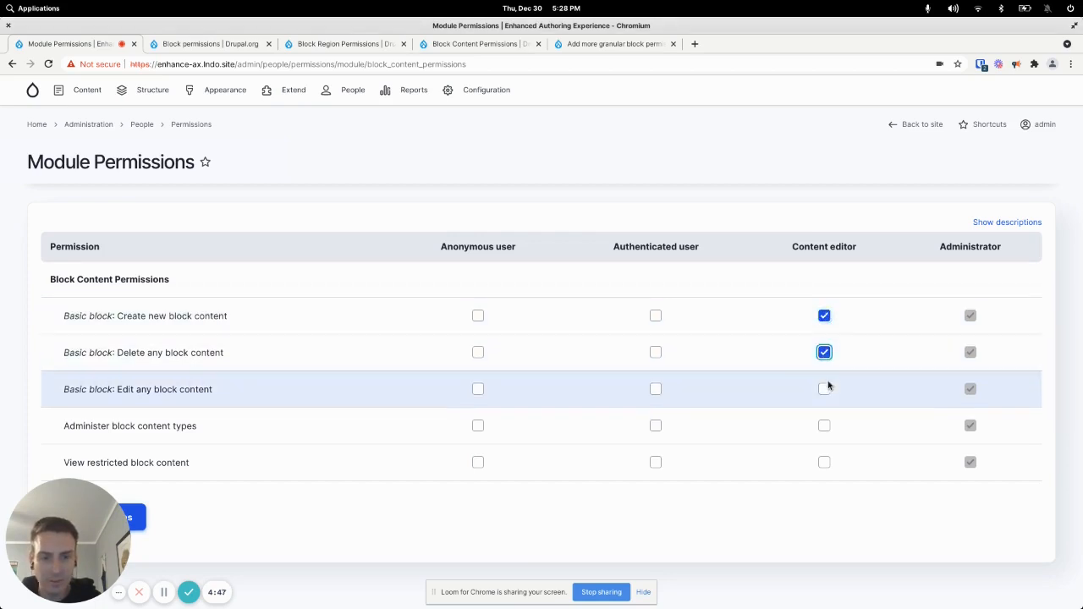
# Grant Content editors edit basic block and view restricted block content, then save permissions
pyautogui.click(824, 388)
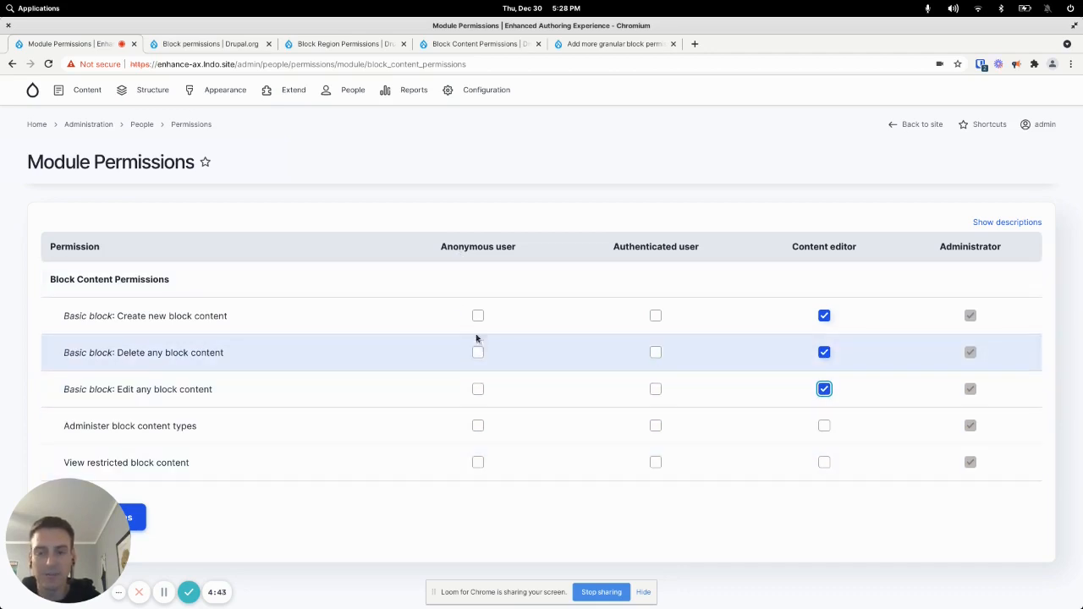
pyautogui.moveTo(173, 450)
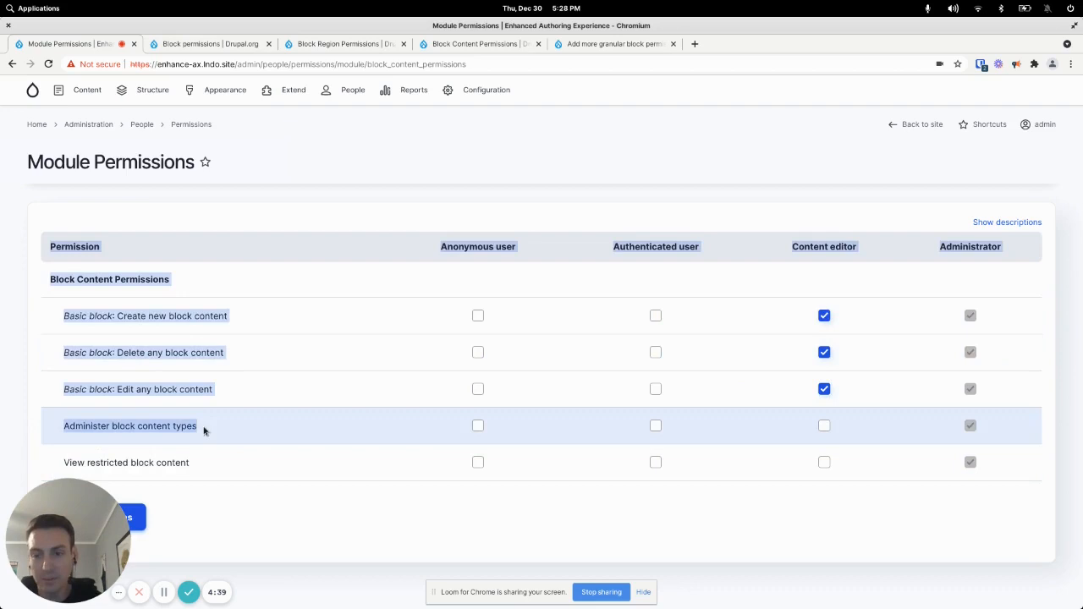
pyautogui.moveTo(290, 477)
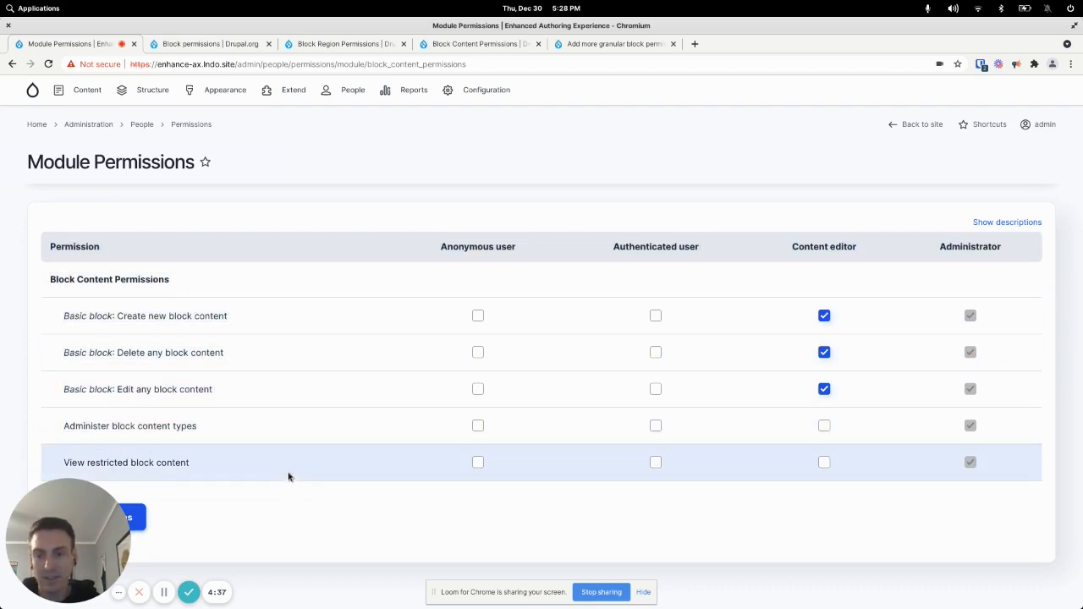
pyautogui.moveTo(829, 477)
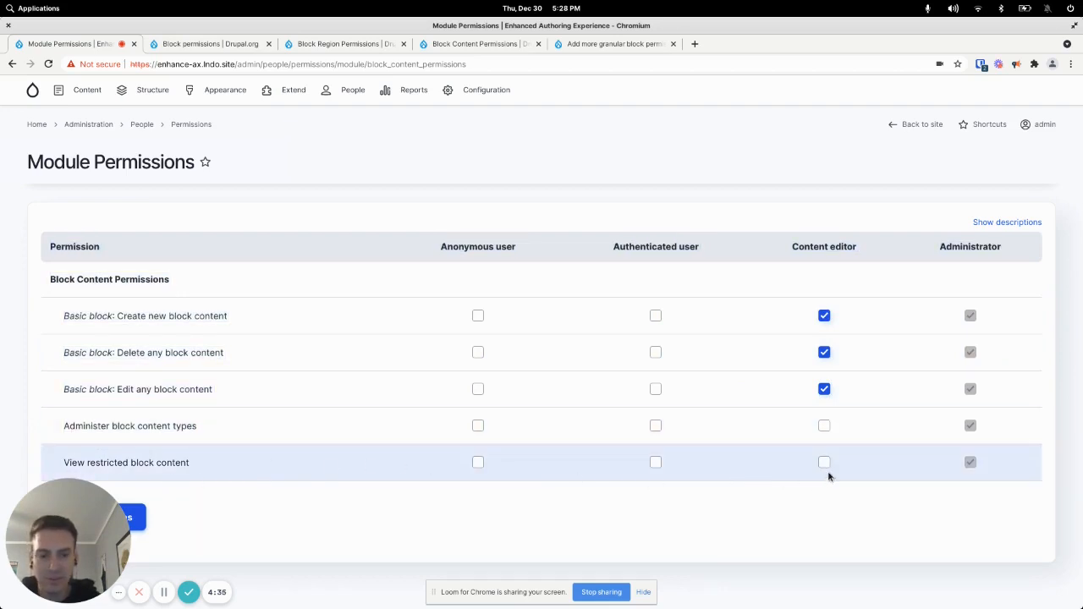
pyautogui.click(824, 462)
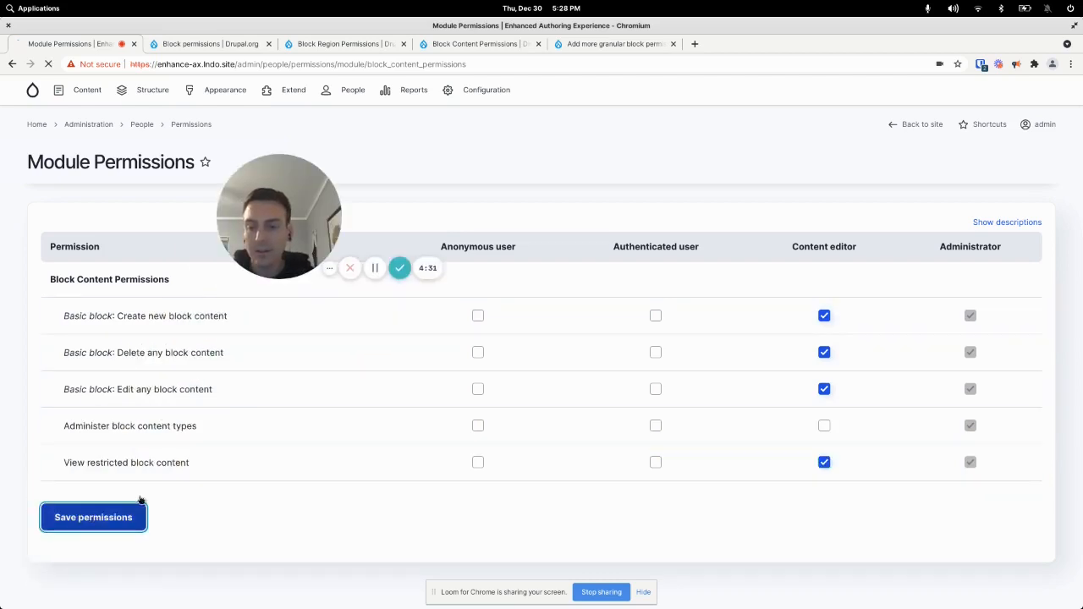
pyautogui.click(93, 518)
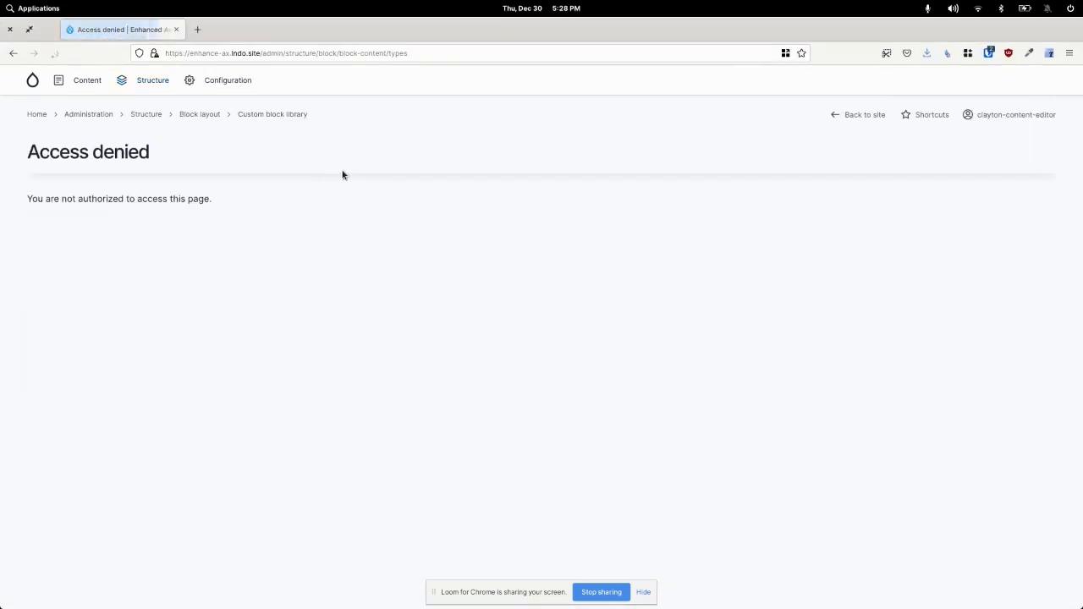
# Go via Block layout to the Custom block library listing the Donate block
pyautogui.click(199, 115)
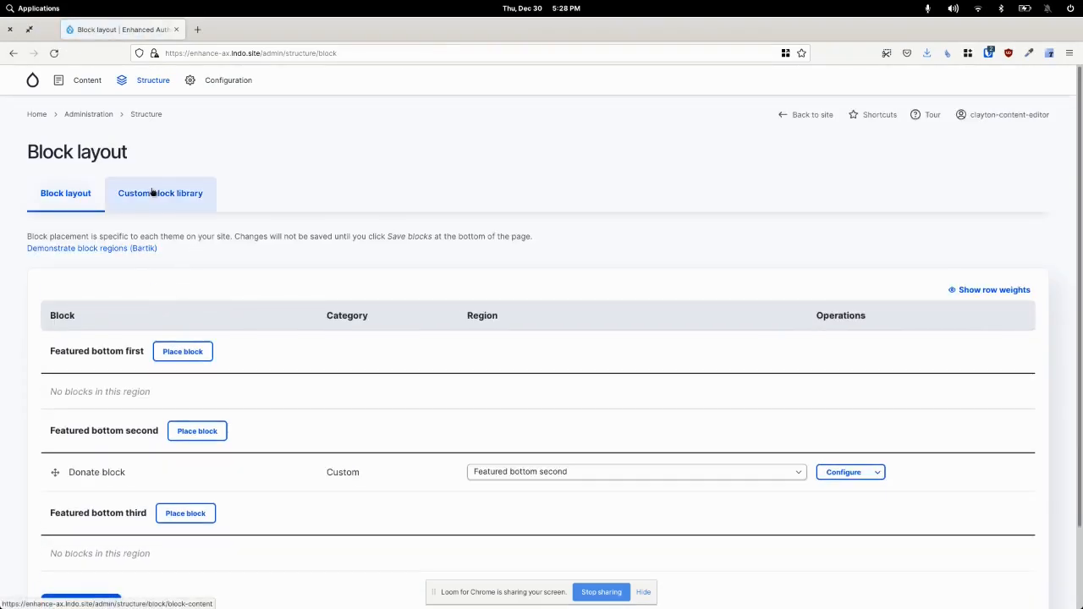
pyautogui.click(160, 193)
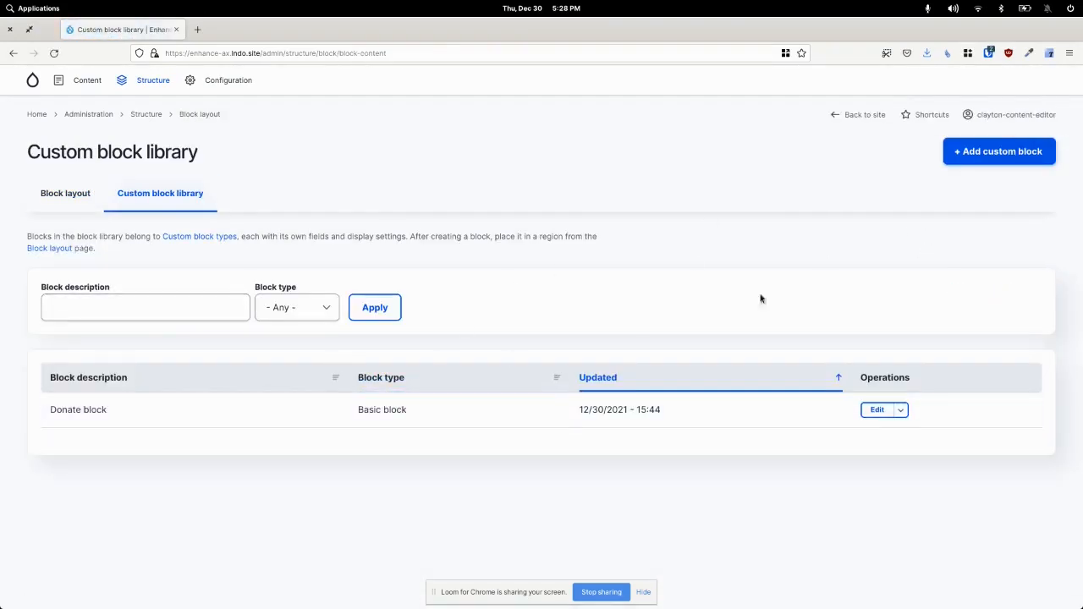
pyautogui.moveTo(1005, 151)
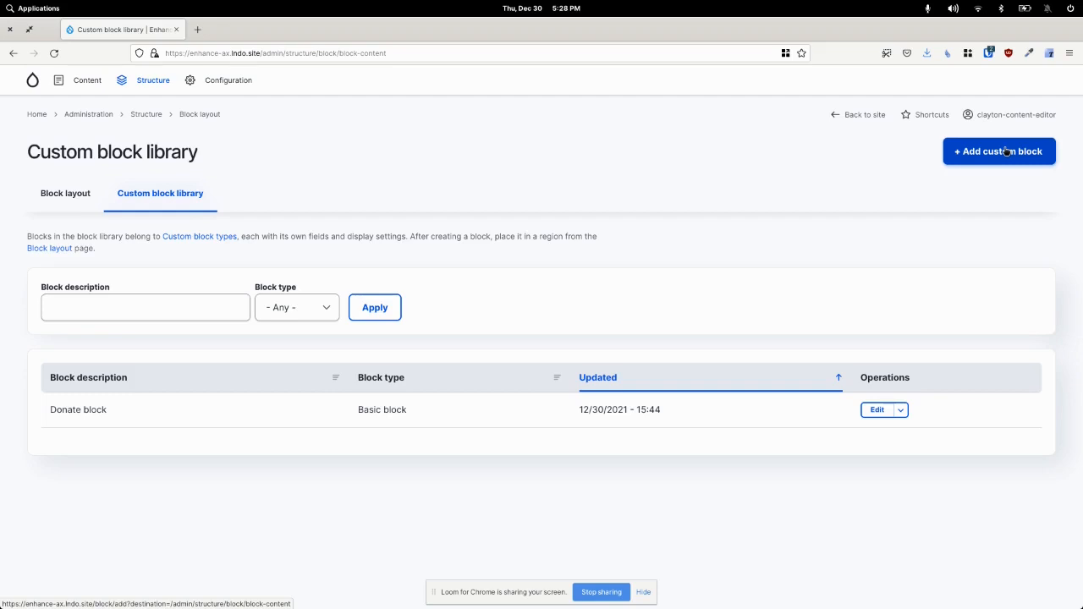
pyautogui.moveTo(281, 193)
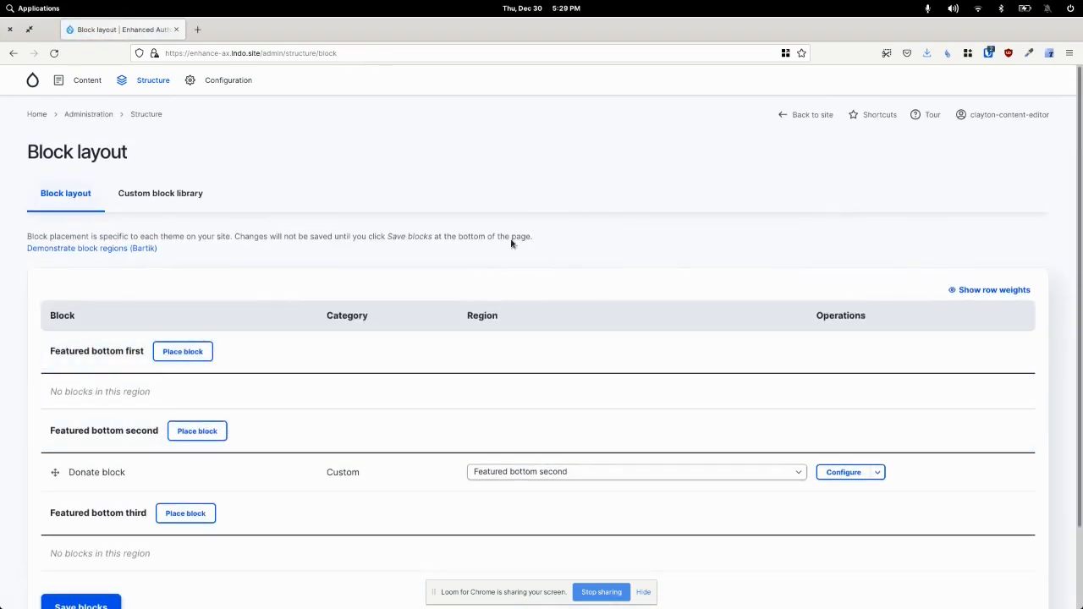
pyautogui.moveTo(613, 228)
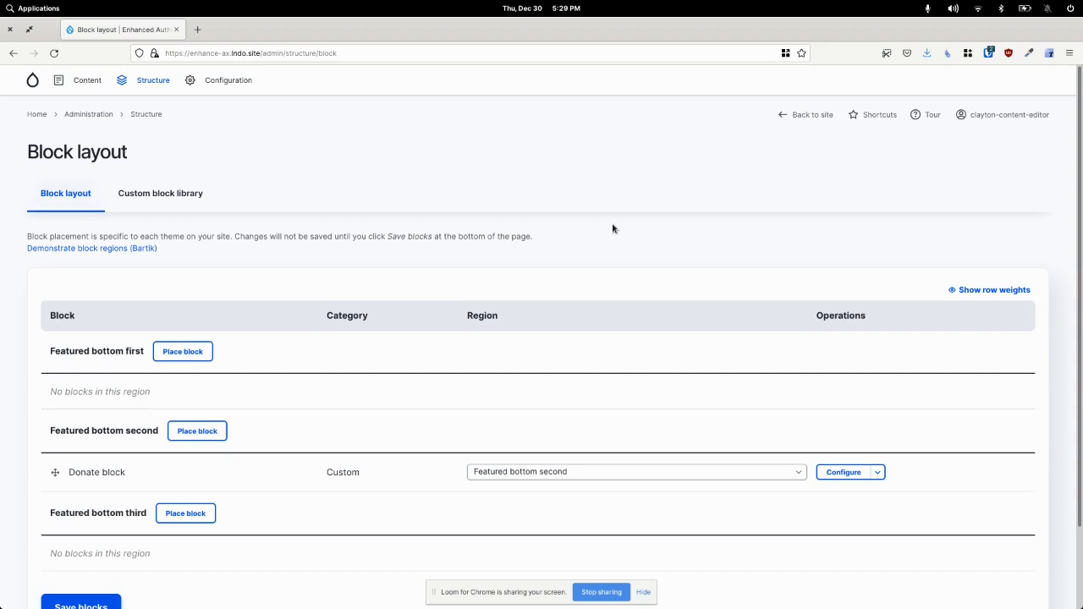
# Scroll the Block layout region list down to the Featured bottom regions with the Donate block
pyautogui.scroll(-3)
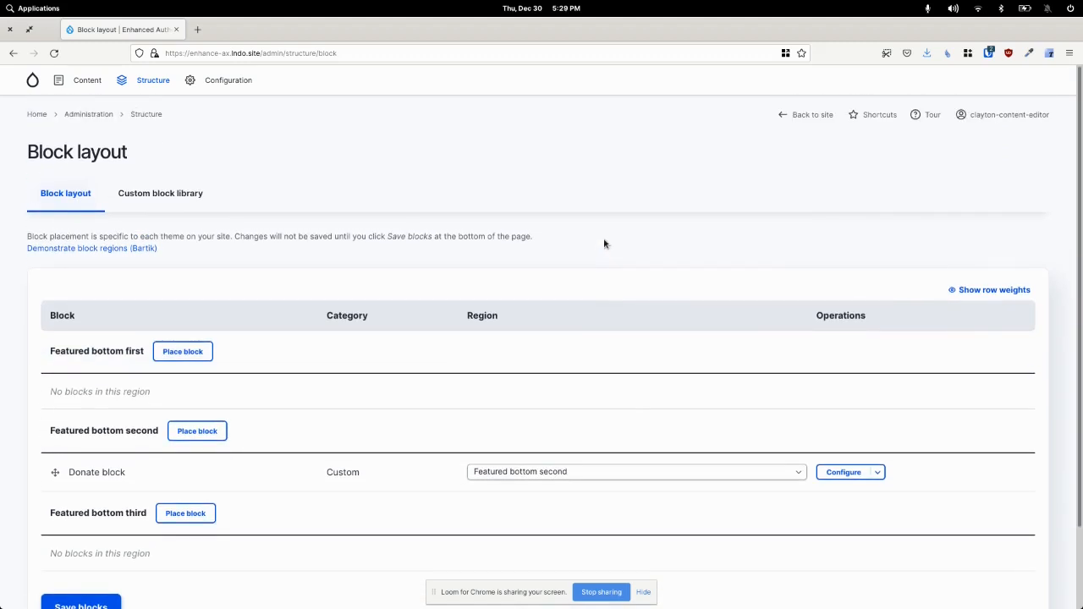
pyautogui.moveTo(548, 341)
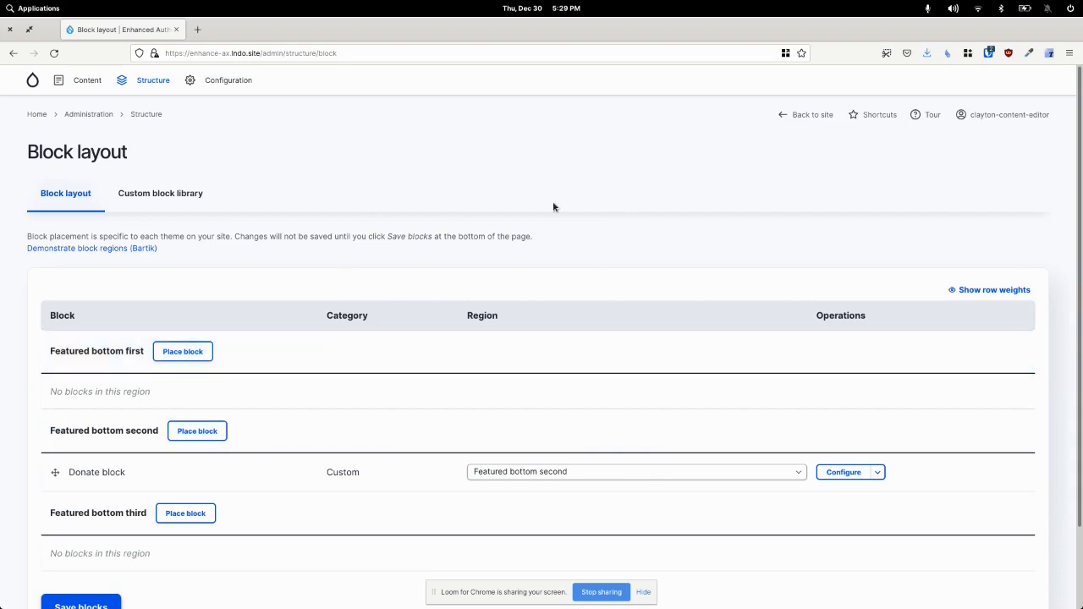
pyautogui.moveTo(440, 193)
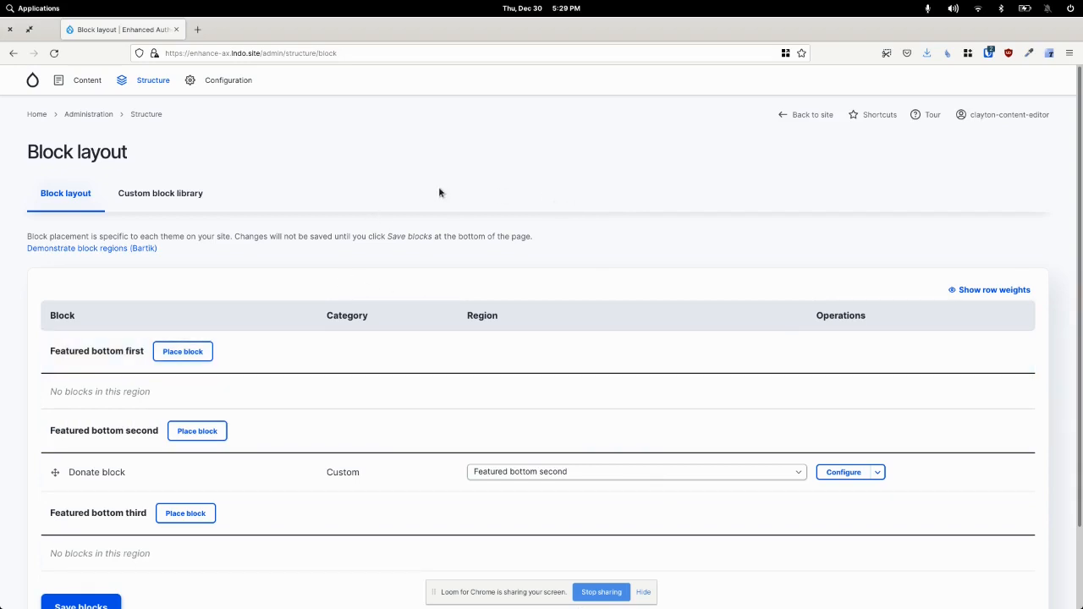
pyautogui.moveTo(638, 354)
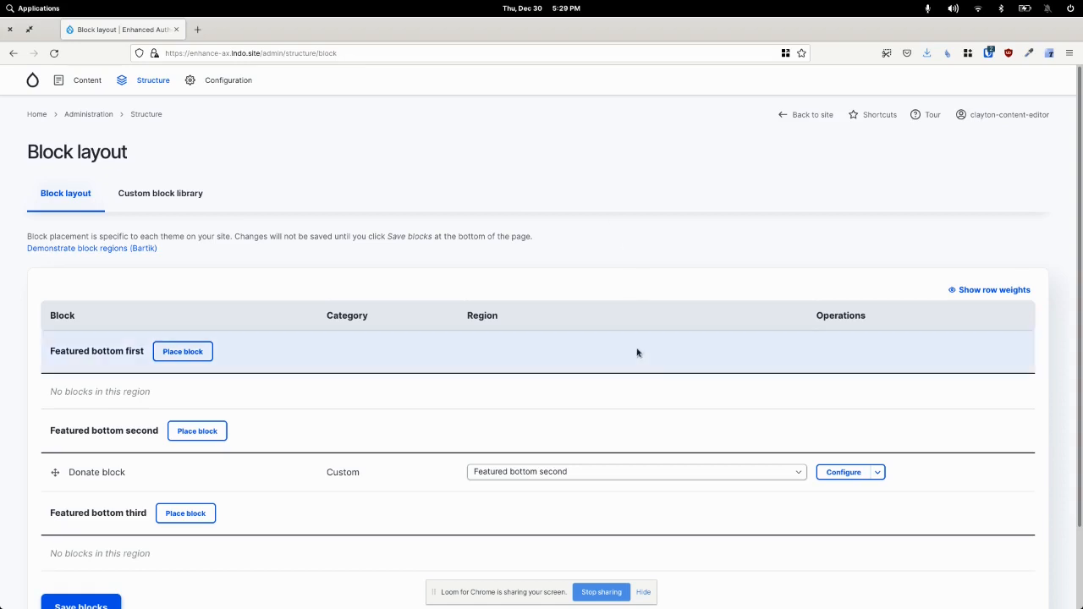